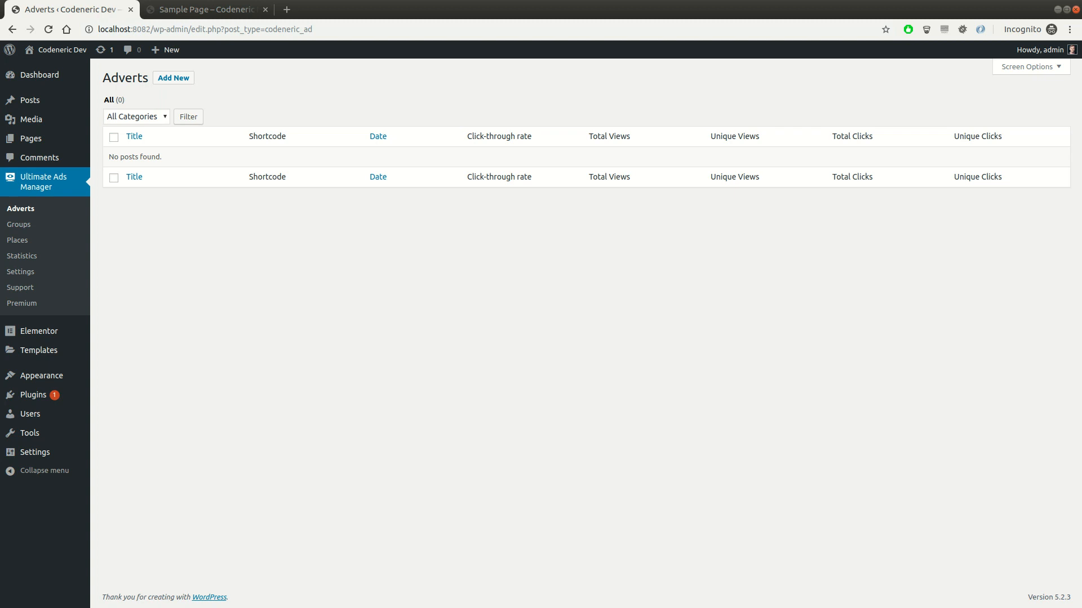
mouse_move(258, 179)
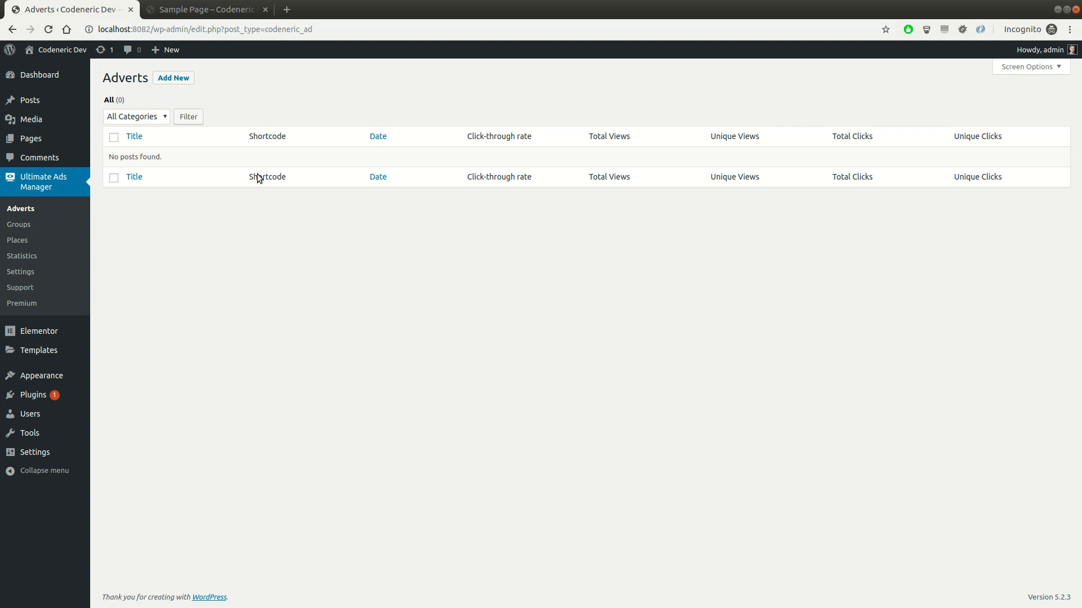
Step: Create a new advert titled 'header' using the wide footer.jpg banner image
left_click(203, 9)
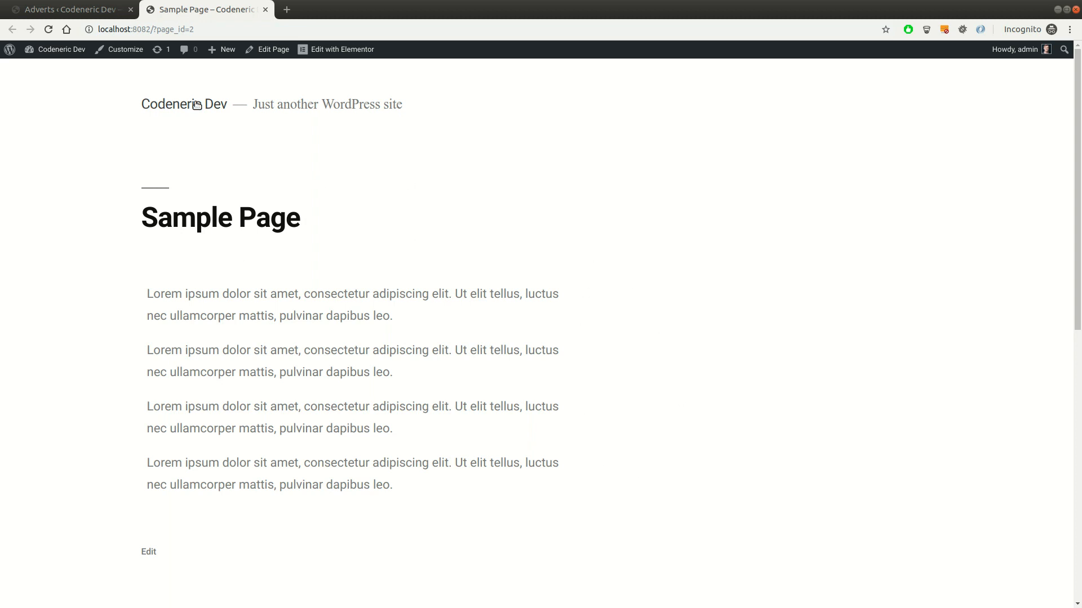
left_click(66, 9)
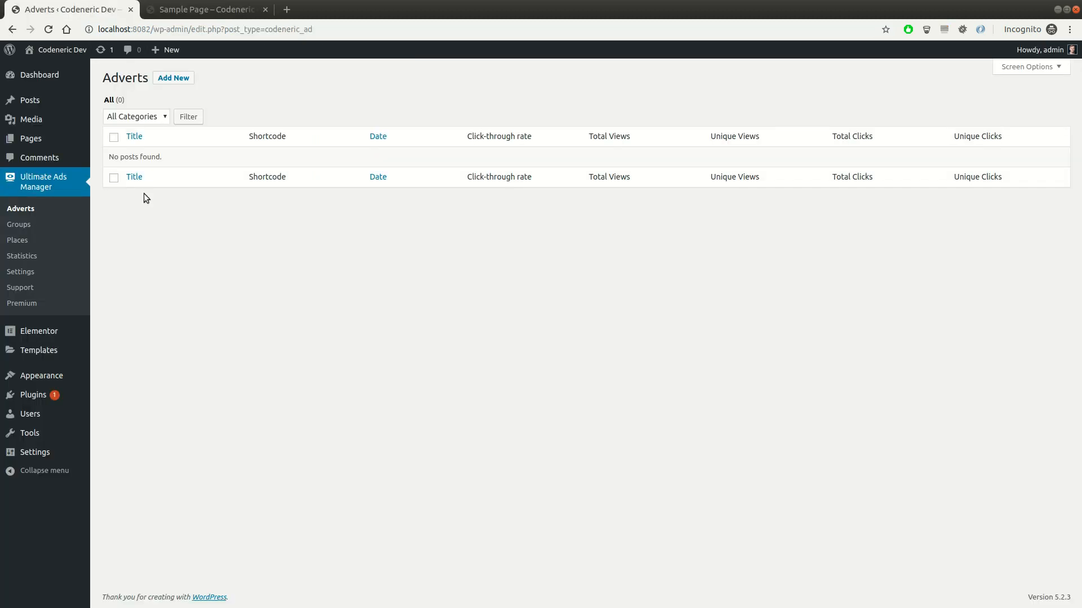
left_click(172, 77)
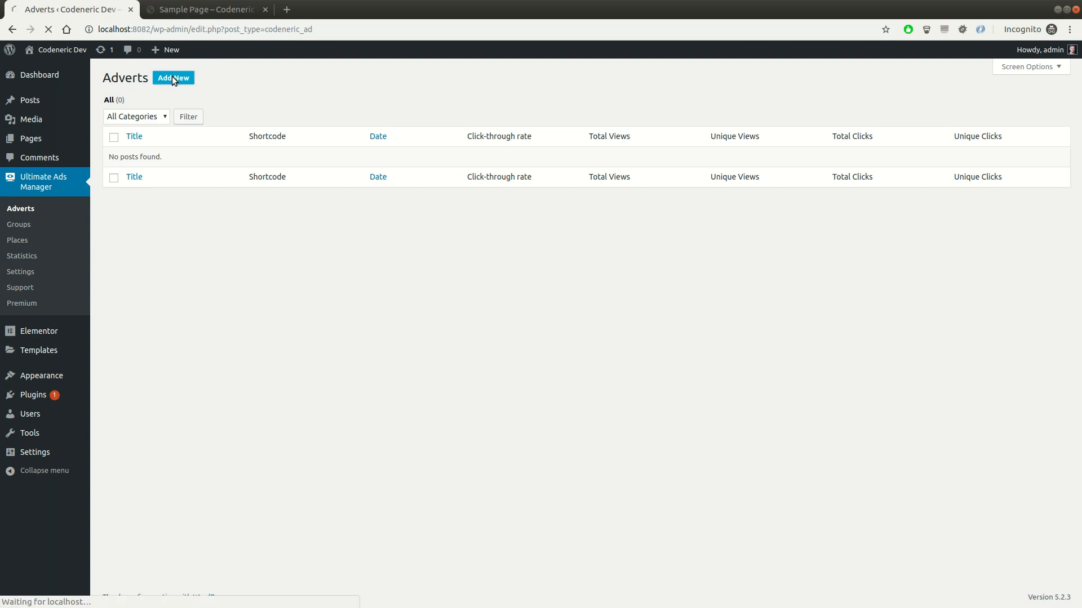
left_click(173, 78)
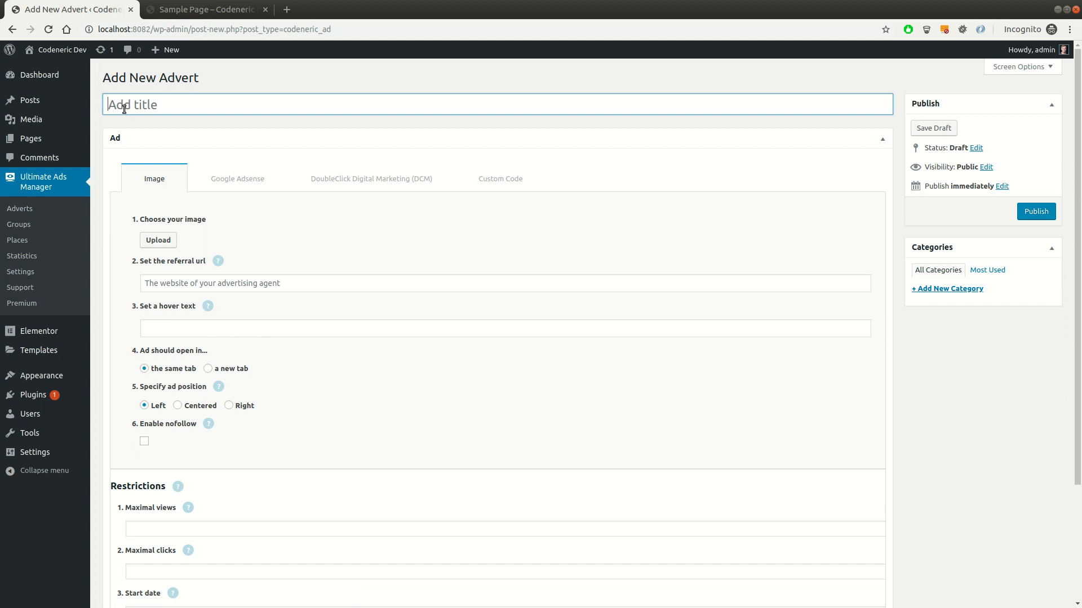
type("header")
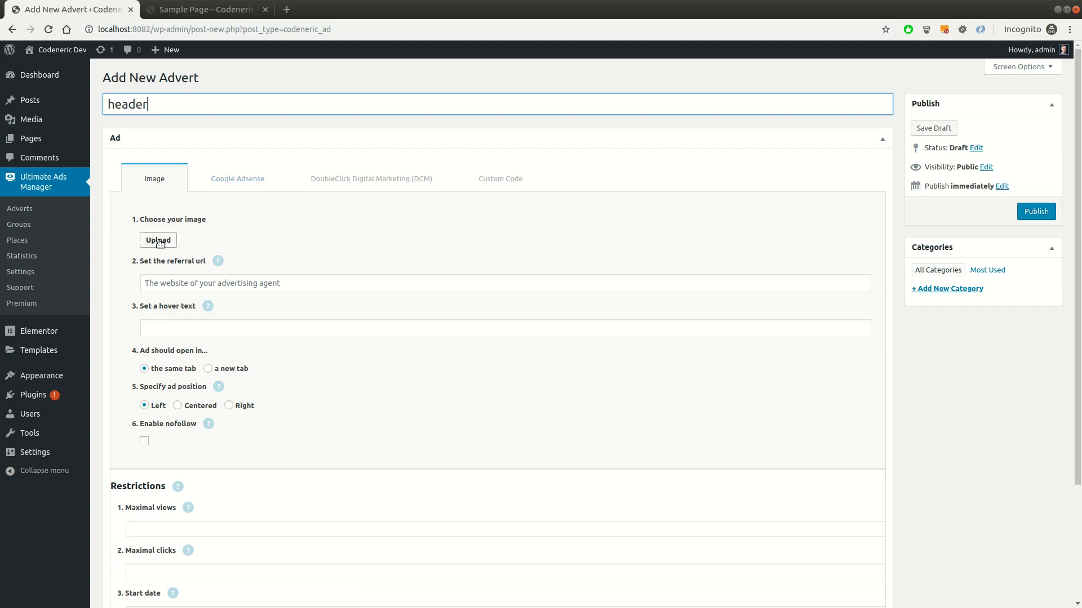
left_click(157, 240)
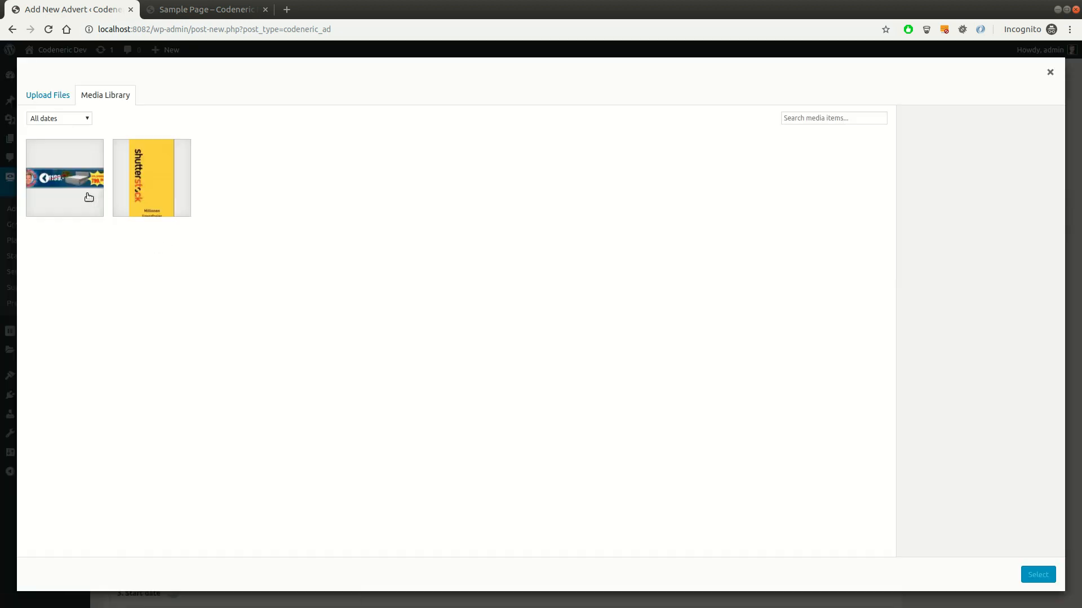
left_click(64, 177)
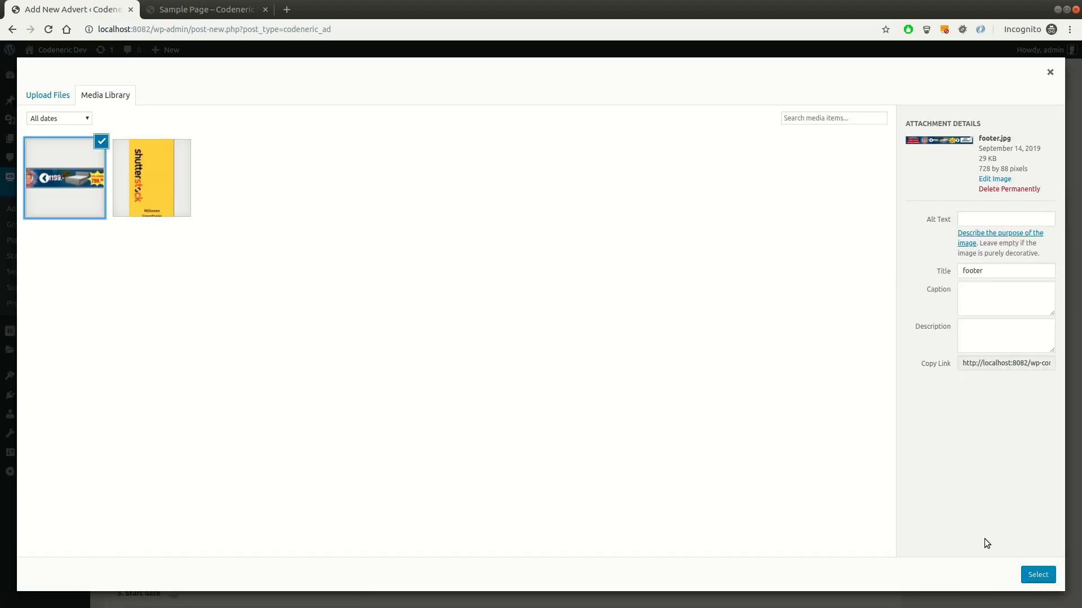
left_click(1038, 575)
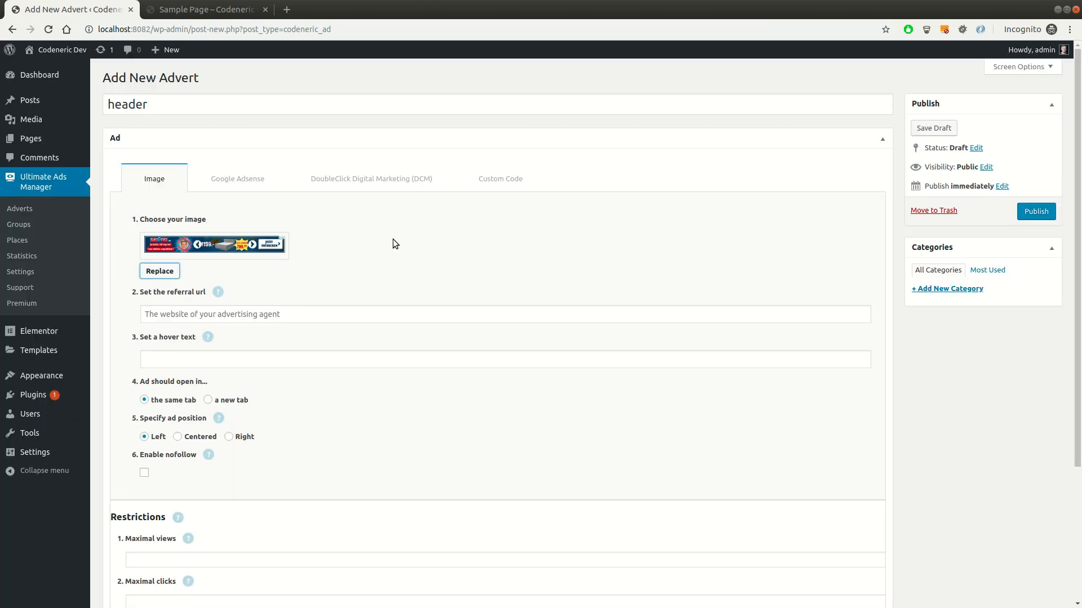
left_click(166, 315)
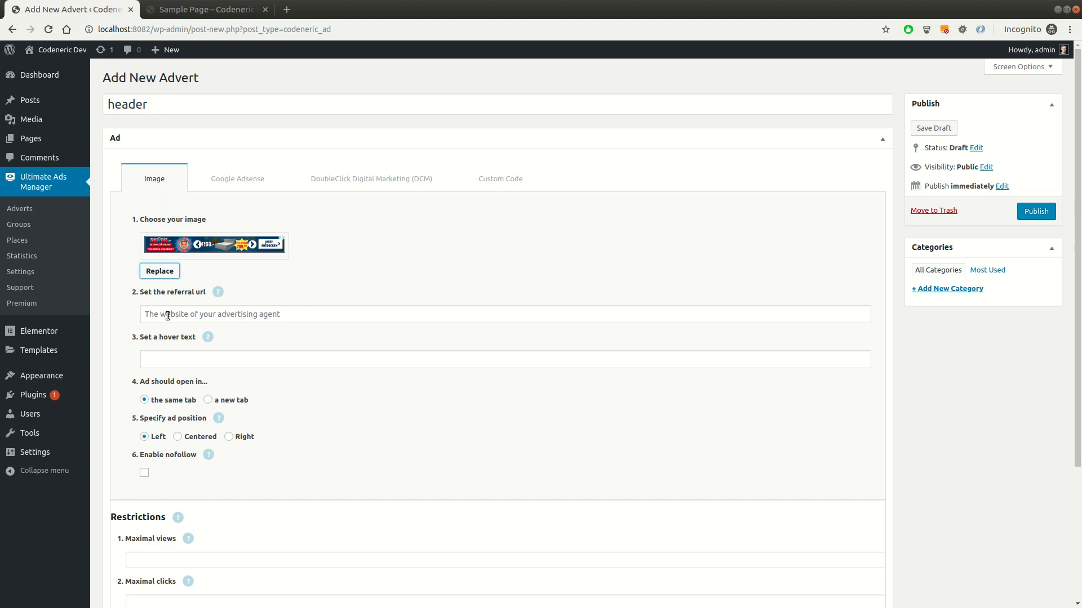
left_click(504, 313)
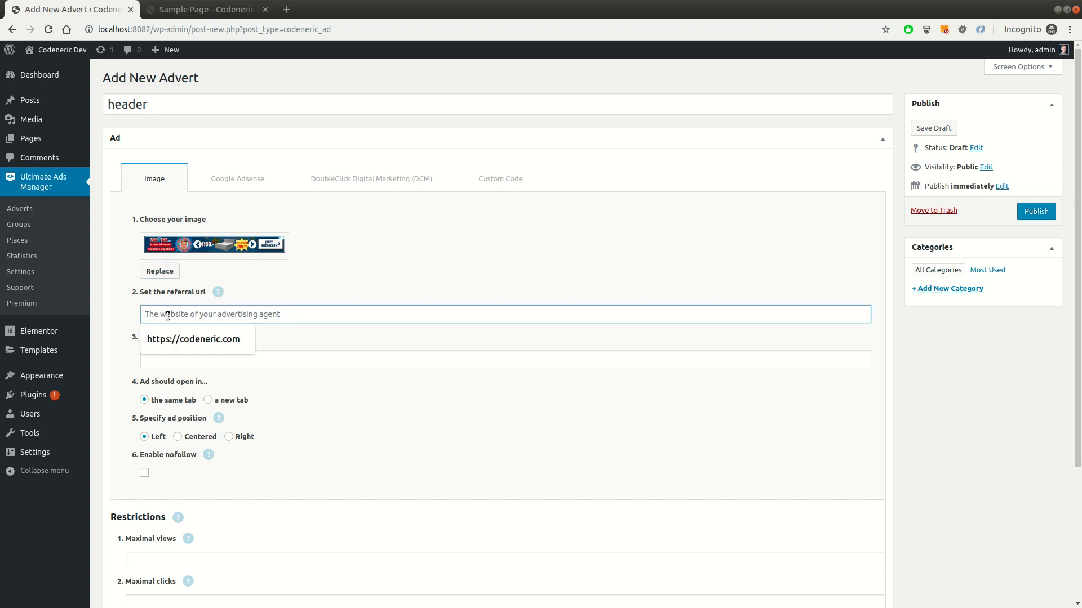
left_click(194, 338)
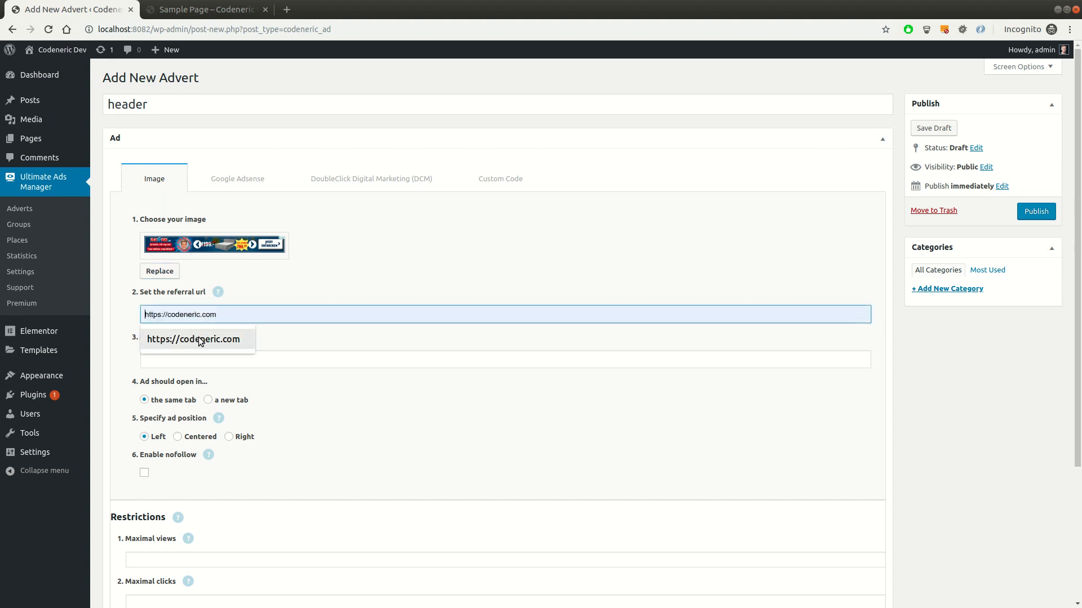
left_click(194, 339)
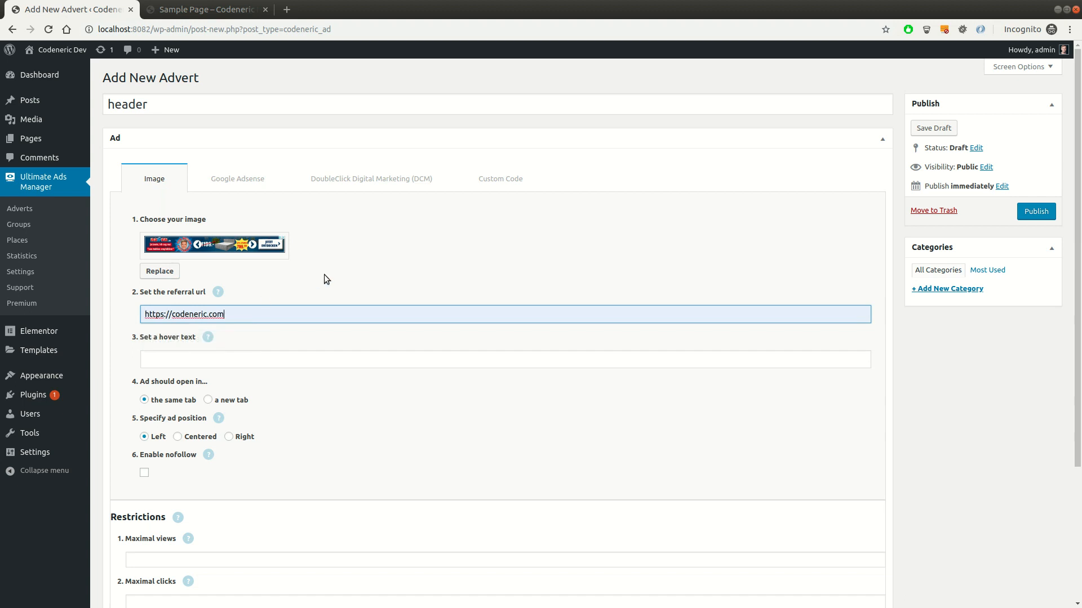
mouse_move(1035, 211)
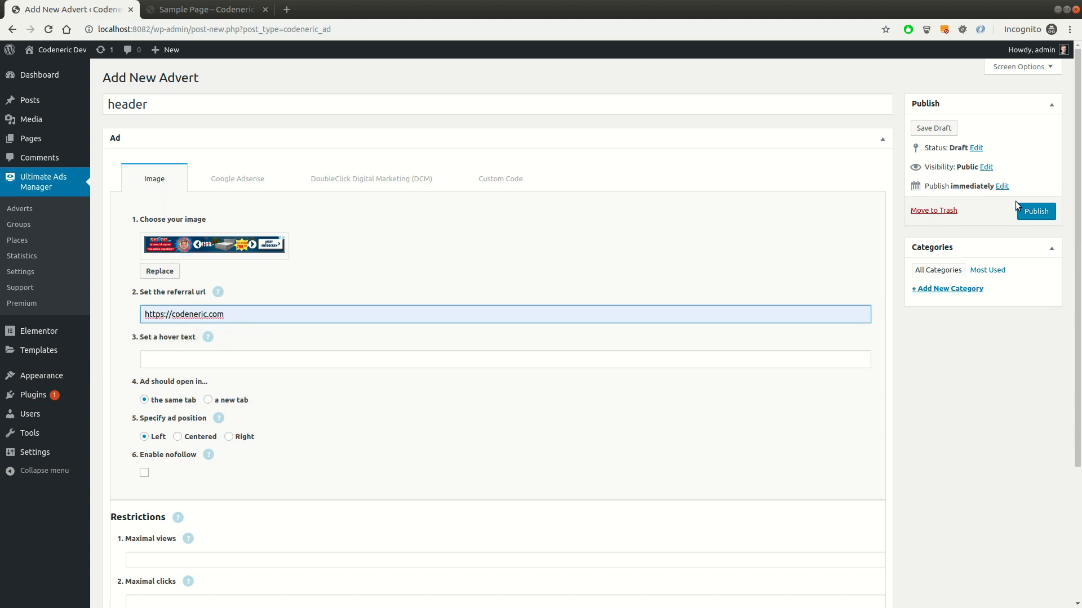
left_click(1036, 212)
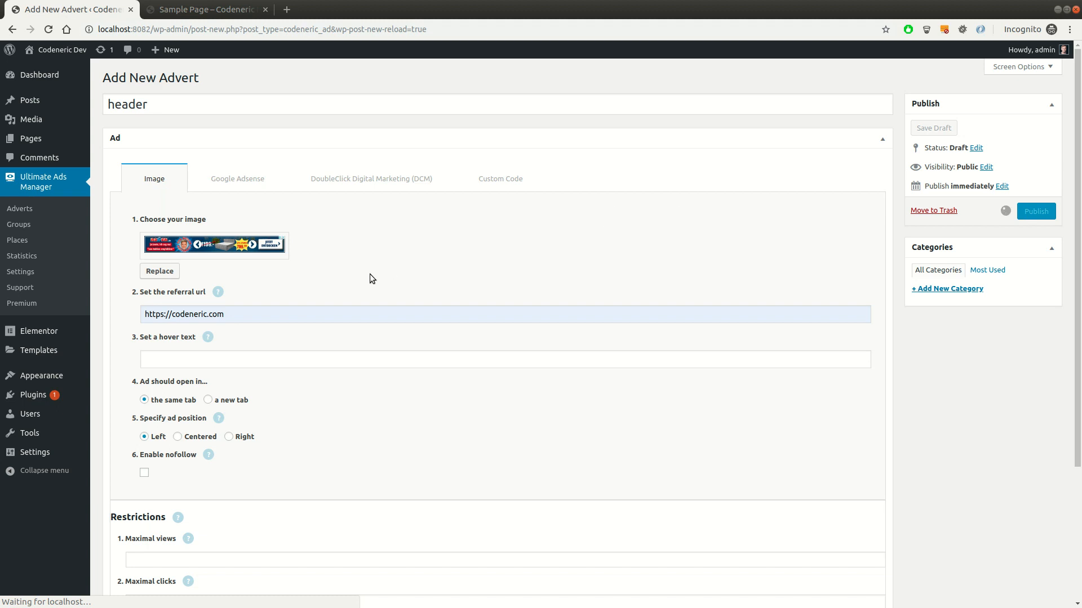
left_click(1035, 211)
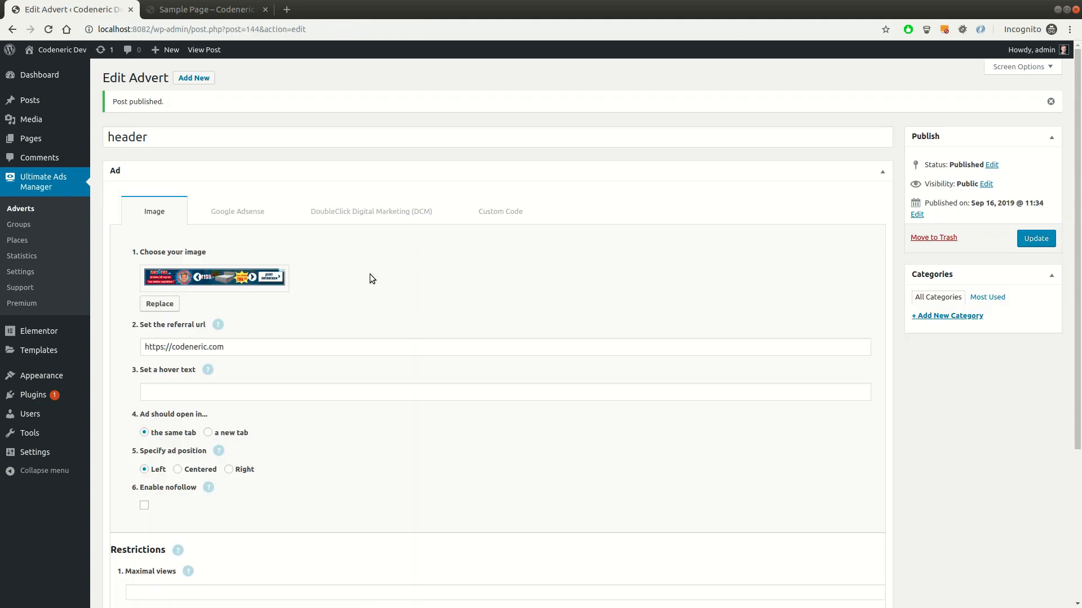
mouse_move(212, 128)
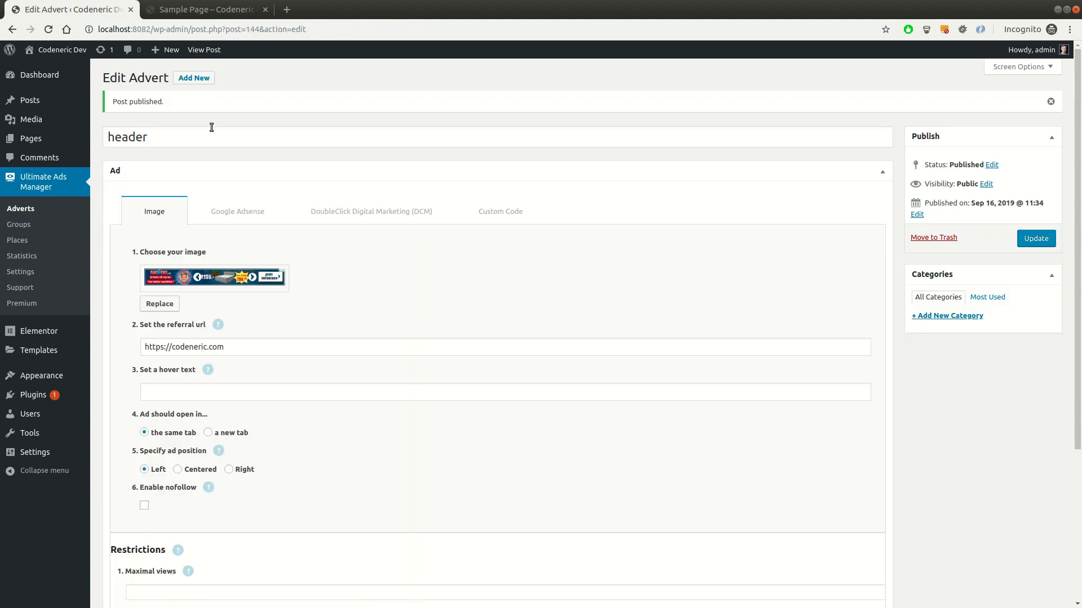
Step: Create and publish a 'tower' advert with the tall advert-tower.jpg image and codeneric.com link
left_click(193, 78)
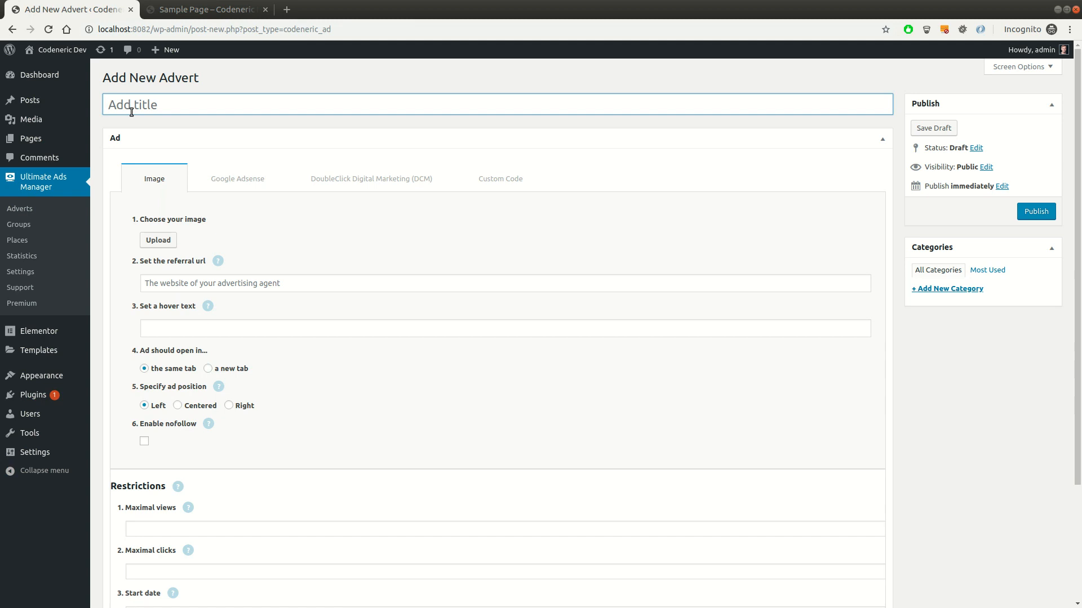
type("tows")
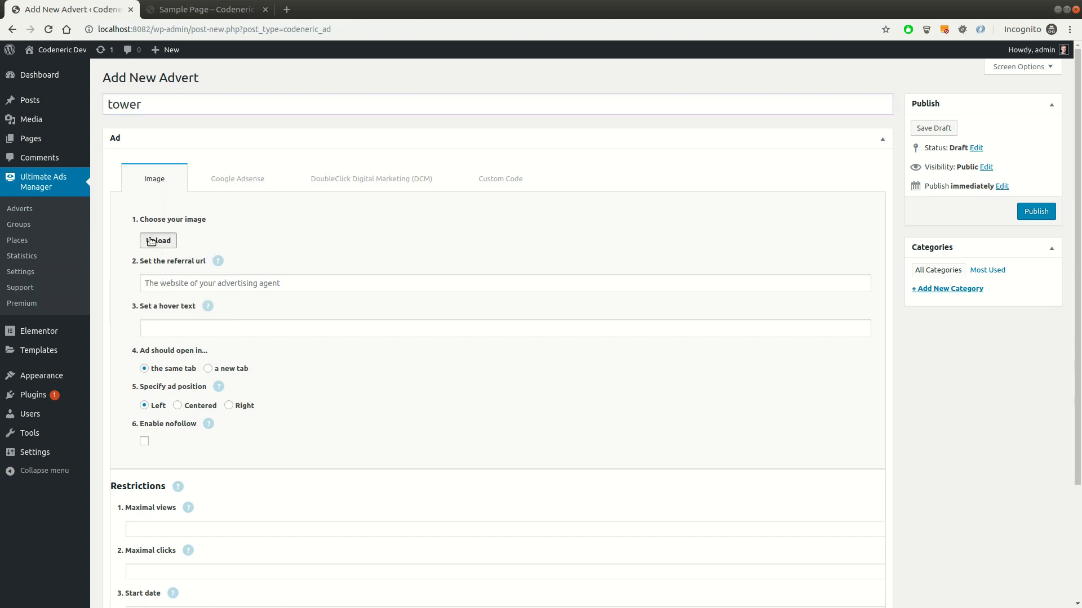
left_click(158, 240)
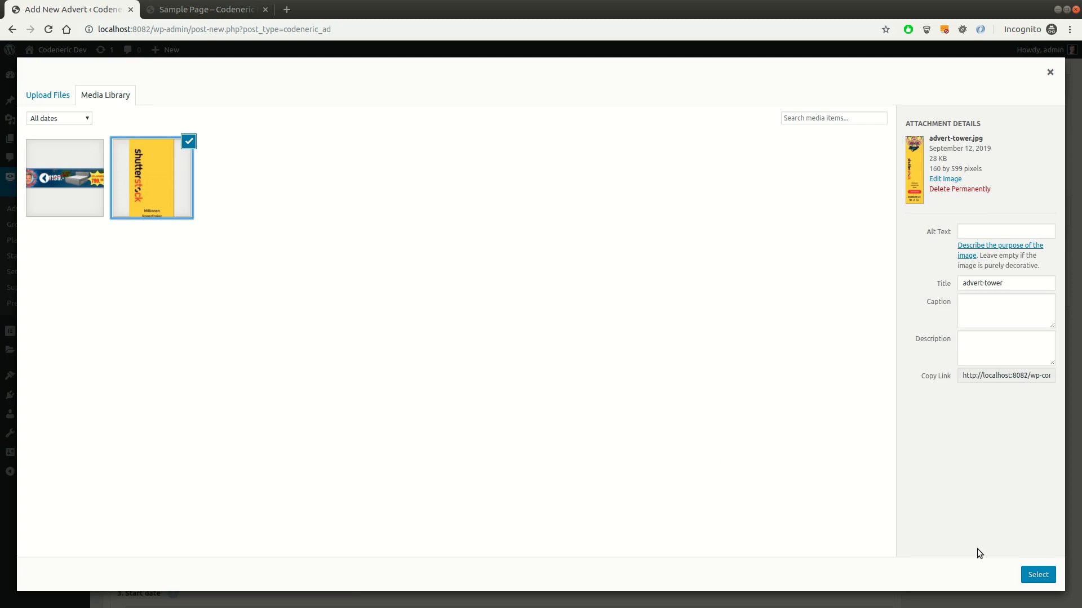
left_click(1037, 575)
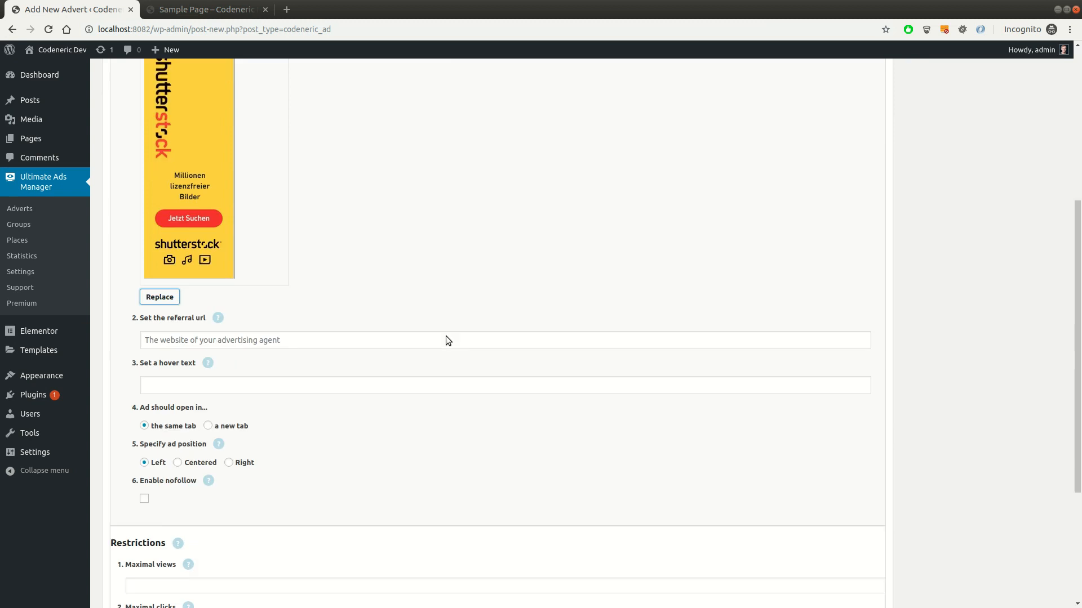
type("https://codeneric.com")
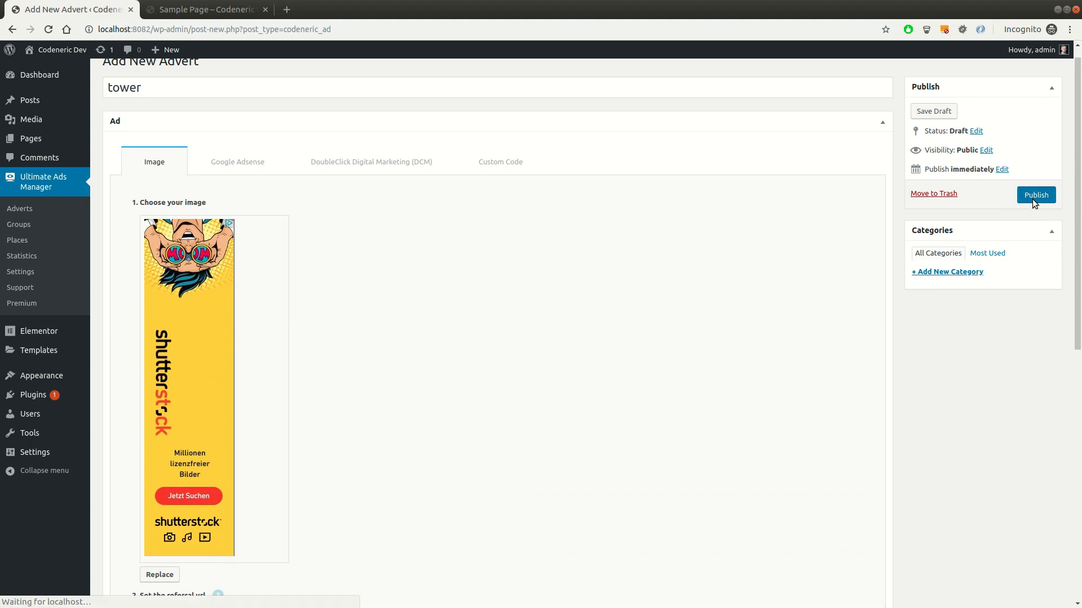
left_click(1036, 195)
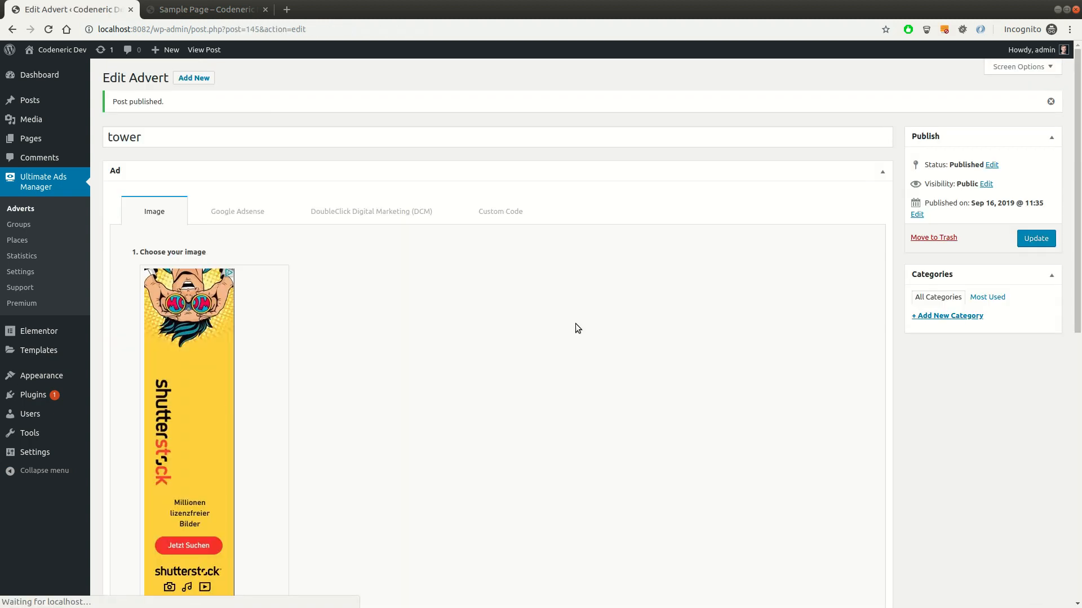
mouse_move(431, 314)
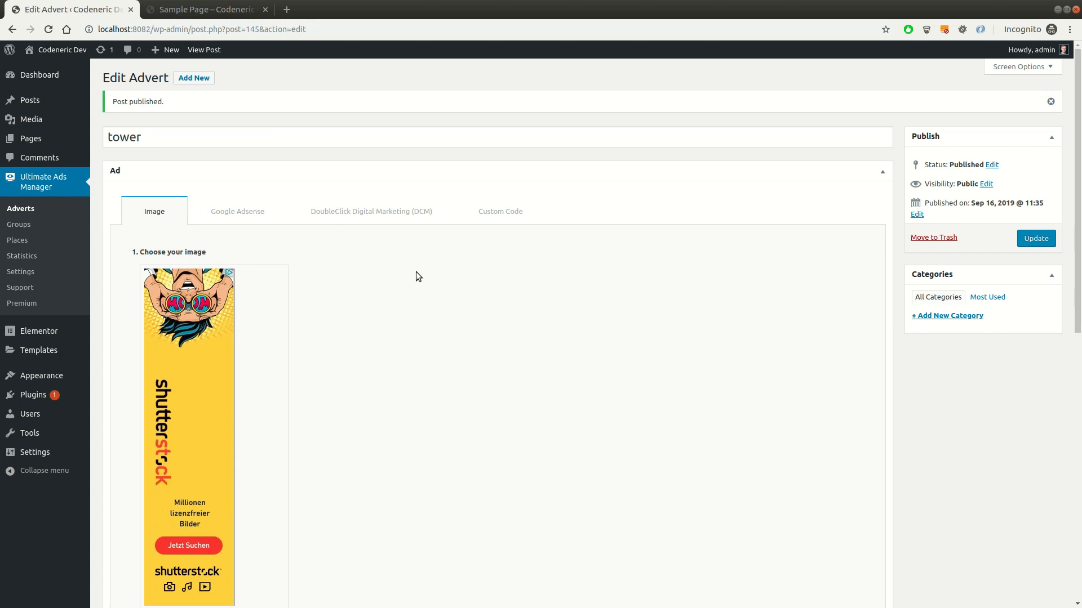
mouse_move(275, 127)
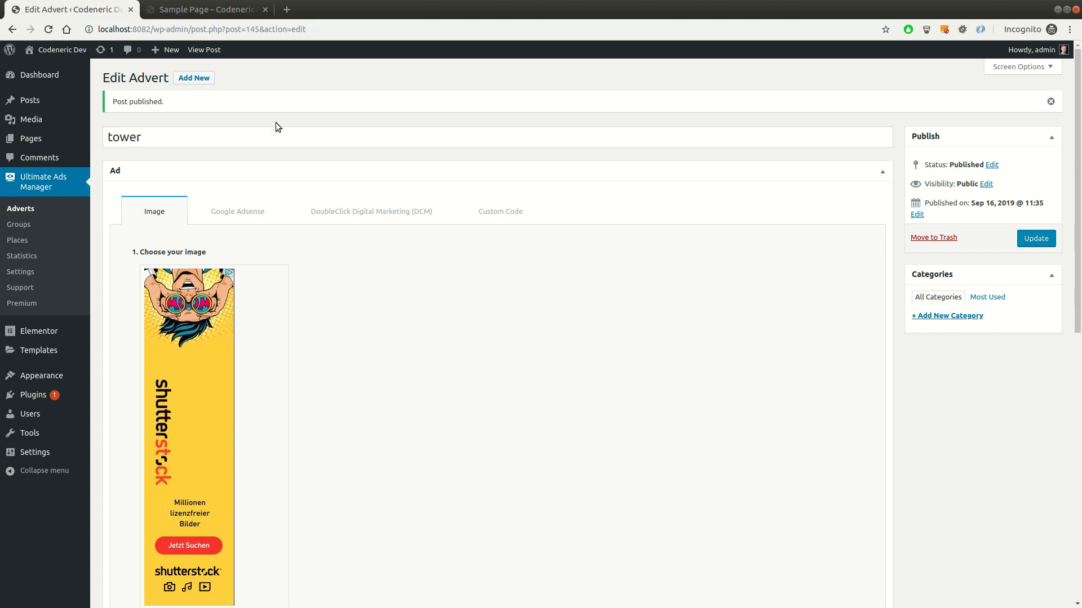
Step: Check the live Sample Page for ads, then return to the admin Pages list
left_click(200, 9)
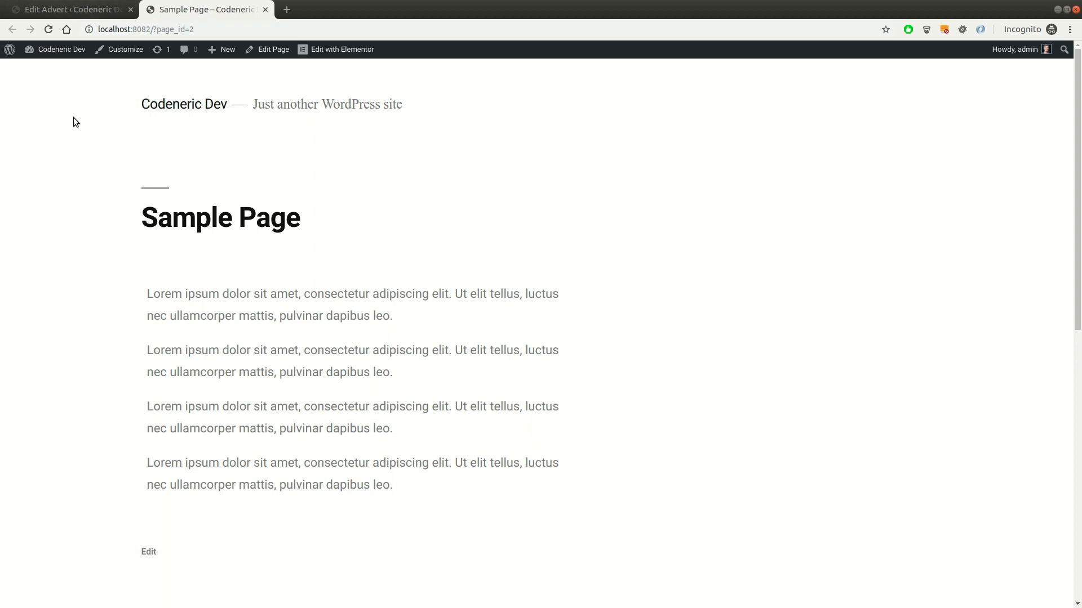
mouse_move(79, 32)
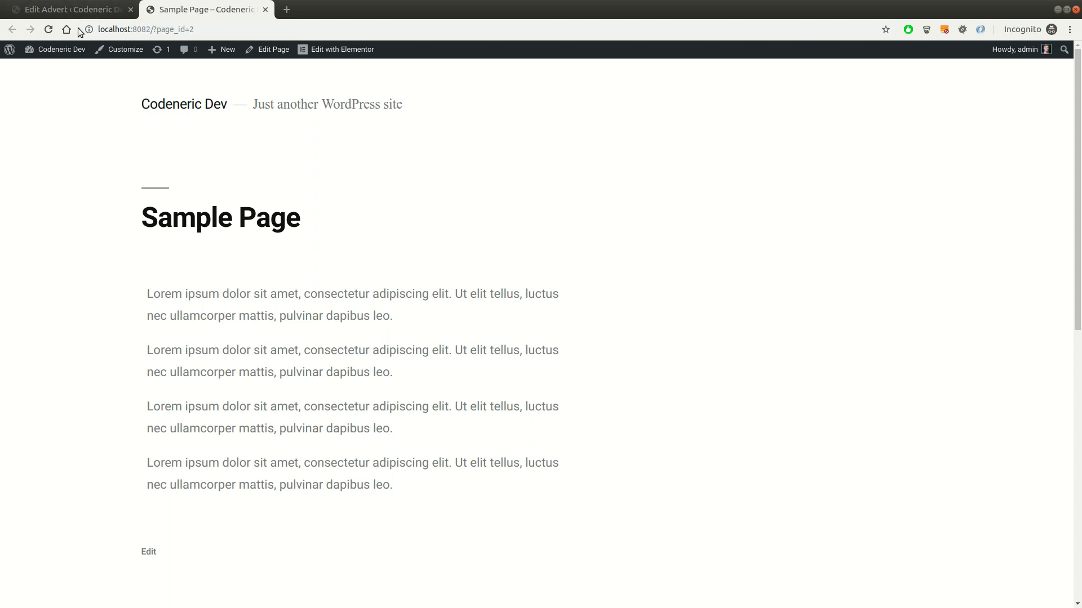
left_click(65, 9)
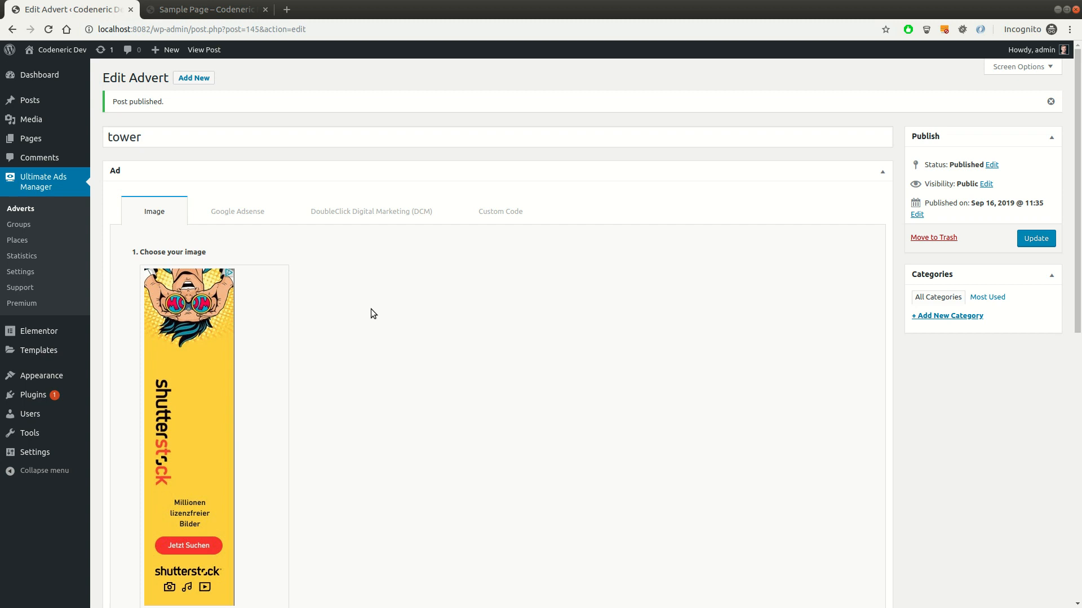
left_click(30, 139)
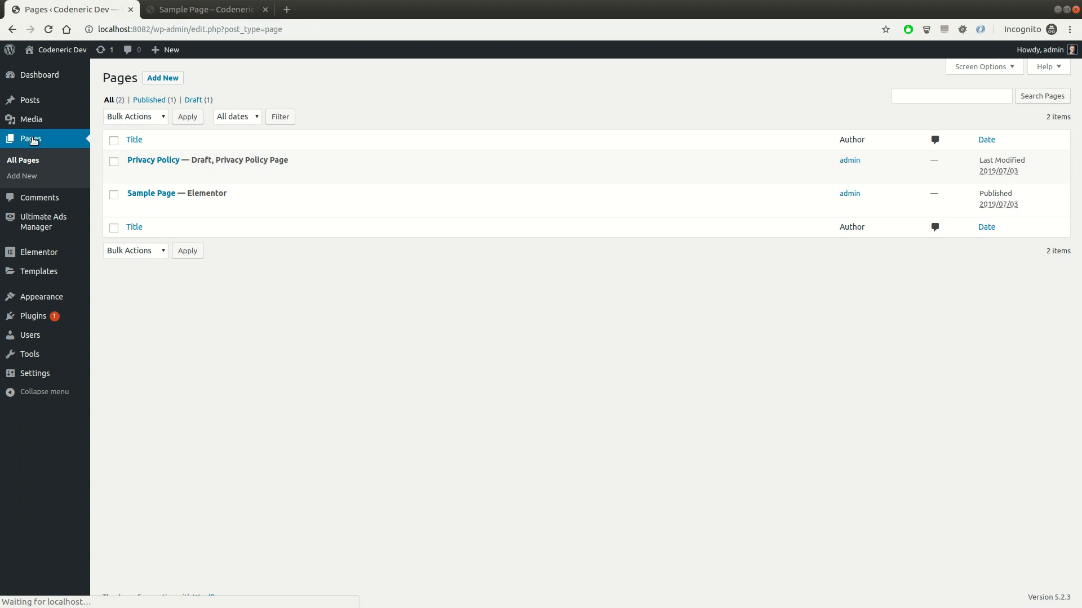
mouse_move(151, 193)
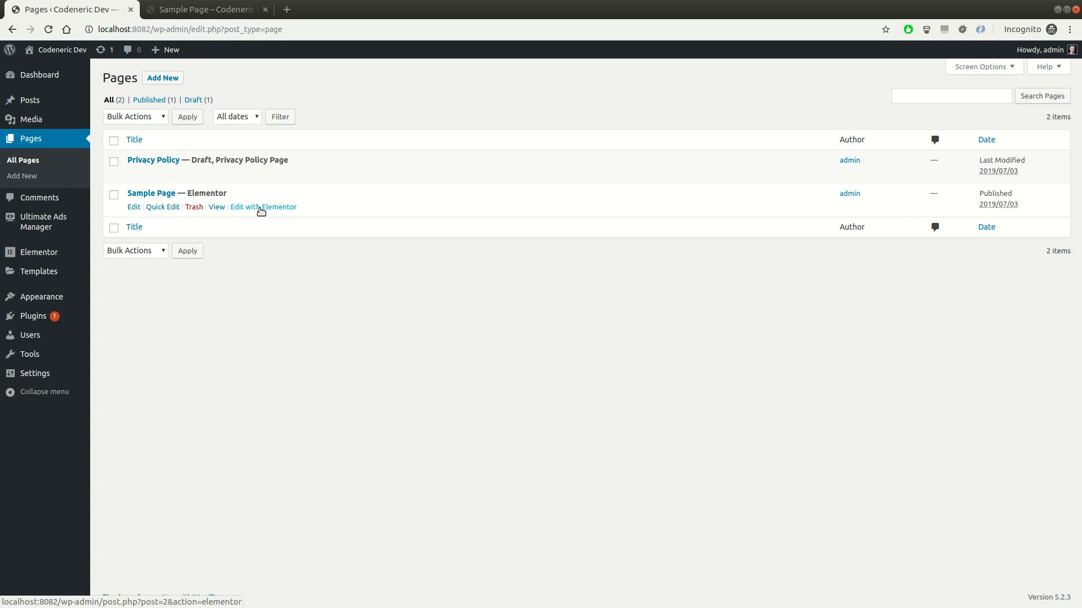
Step: Open Sample Page in the Elementor editor with 'Edit with Elementor'
left_click(263, 207)
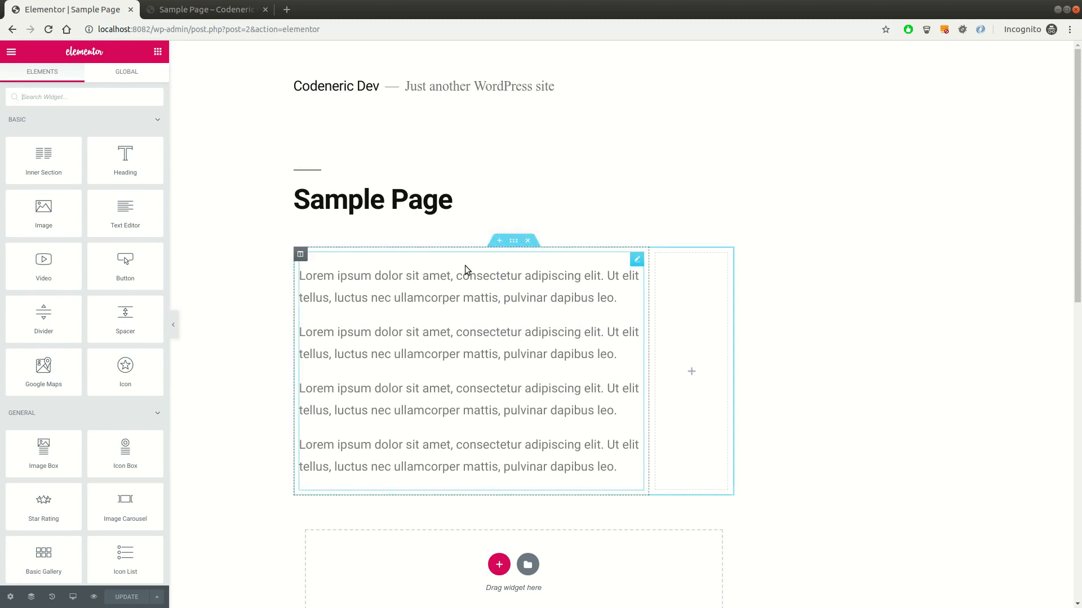
mouse_move(498, 241)
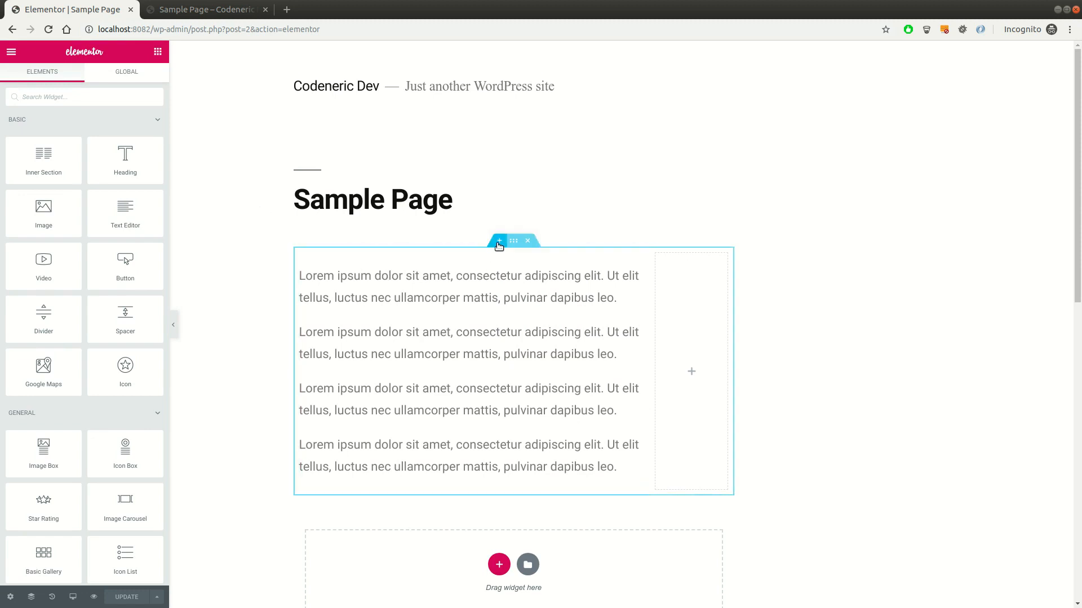
Step: Add a section above the text holding an Ultimate Ads Manager: Place widget, and update
left_click(499, 240)
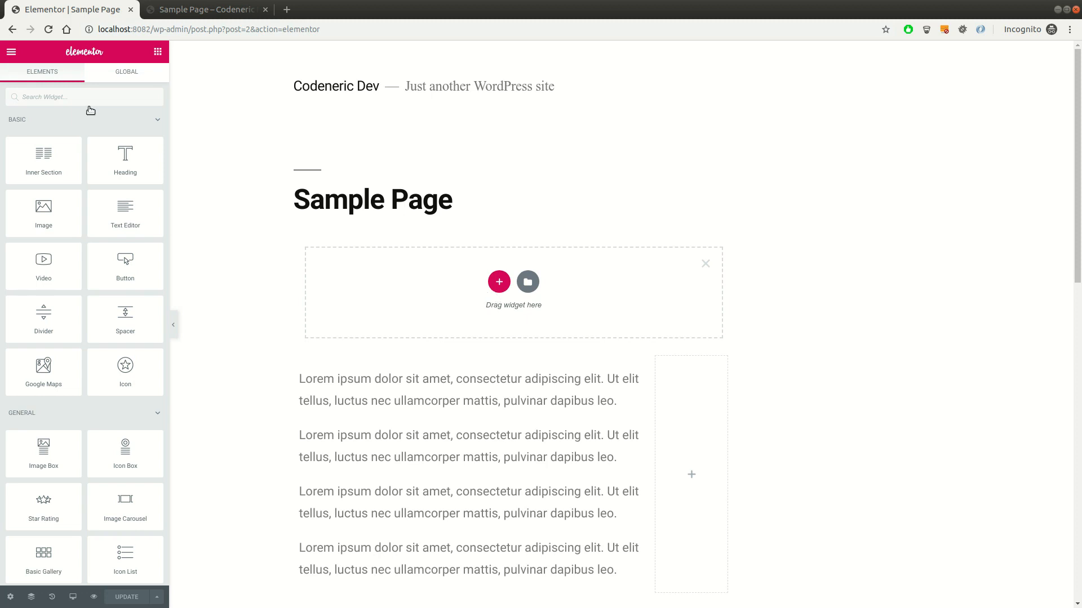
left_click(83, 96)
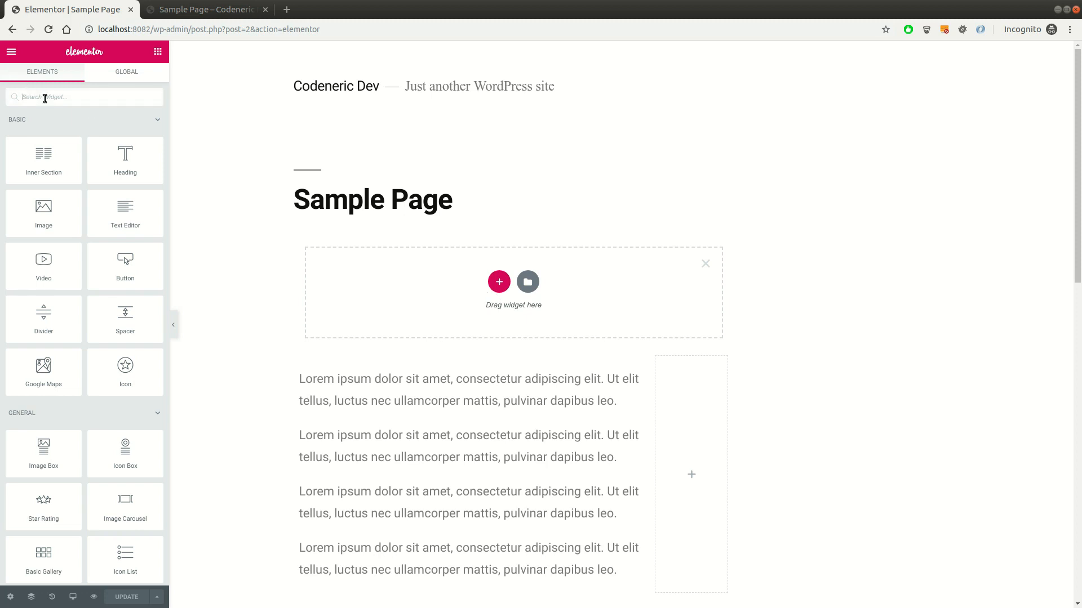
type("ult")
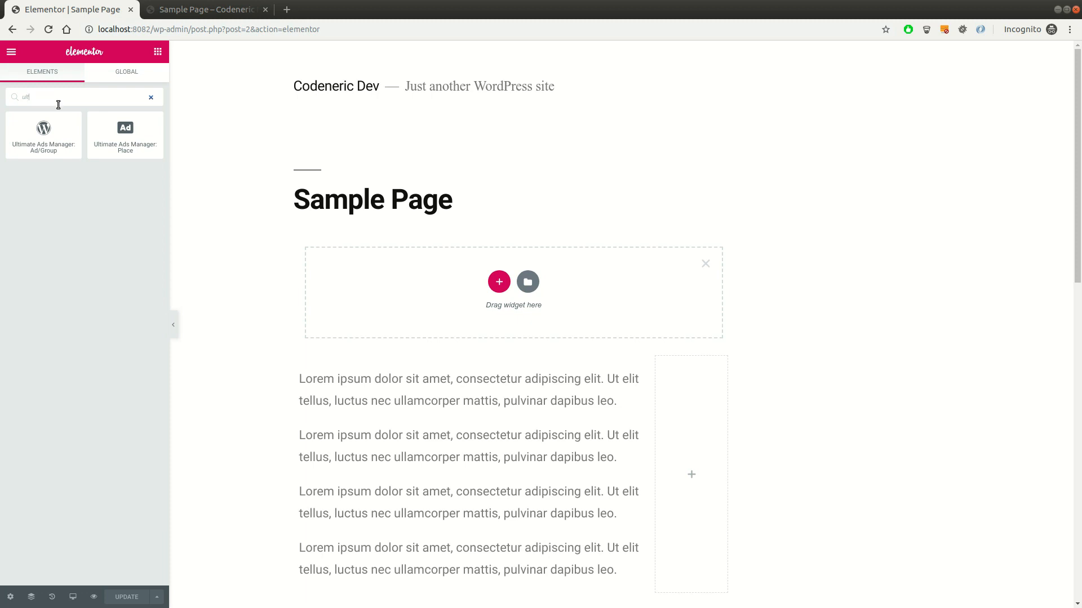
mouse_move(125, 135)
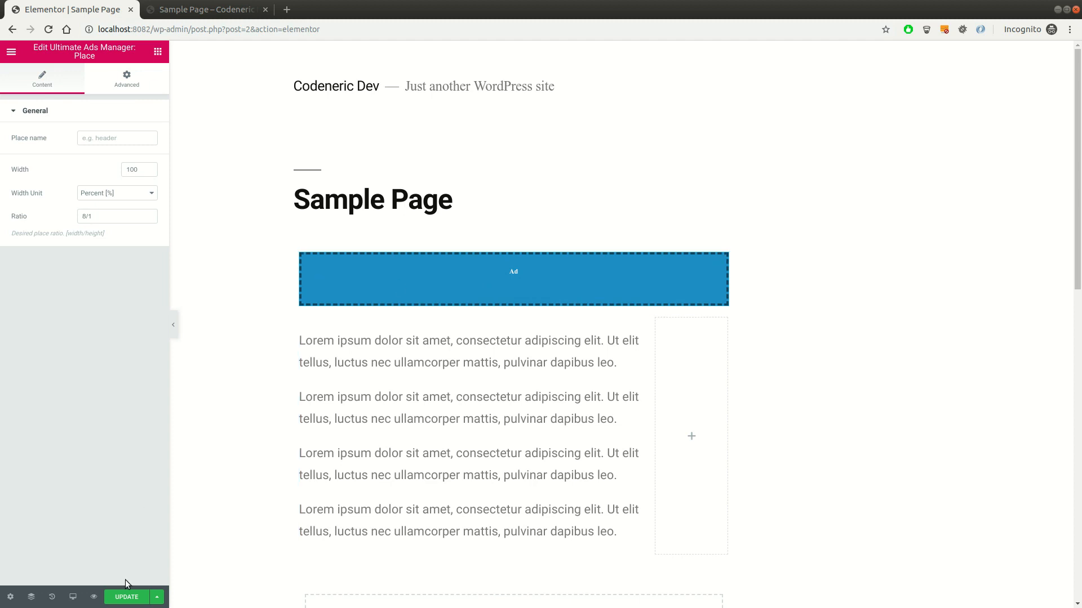
left_click(126, 597)
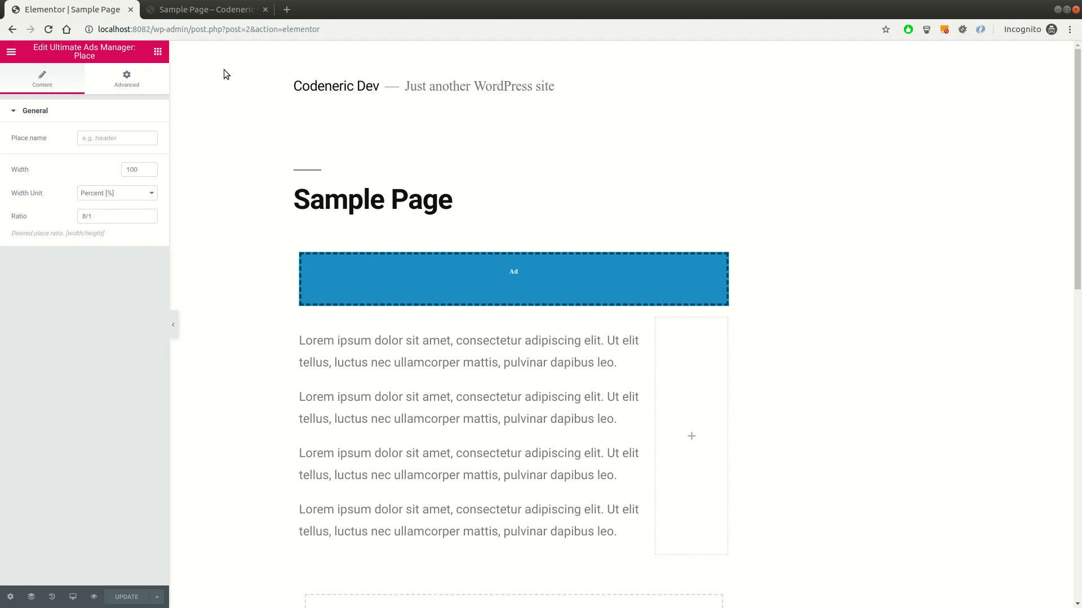
Step: Switch to the live Sample Page tab to check for the banner advert
left_click(203, 9)
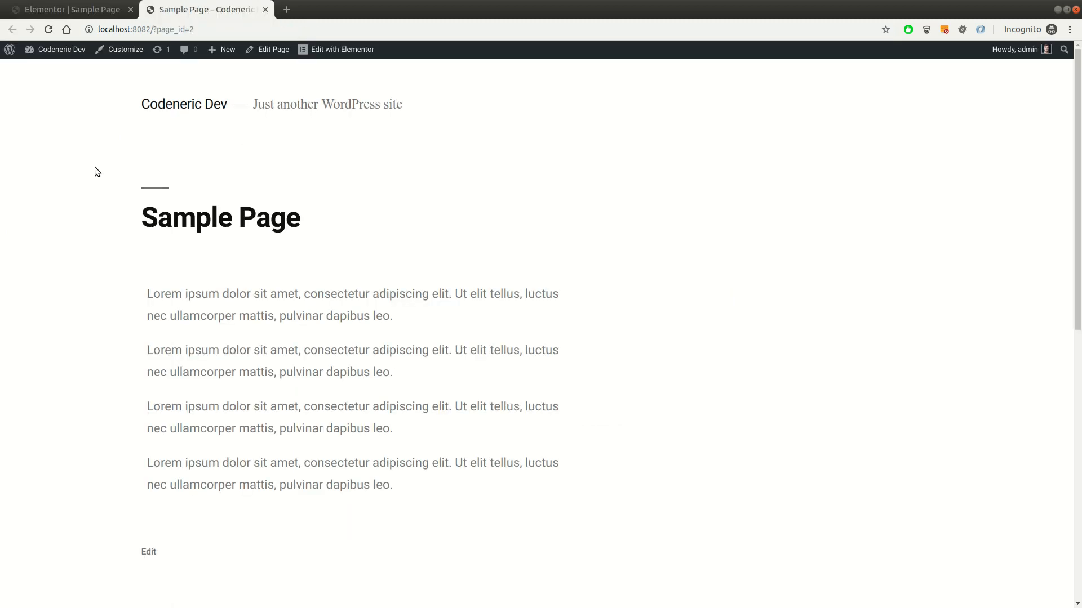
mouse_move(82, 240)
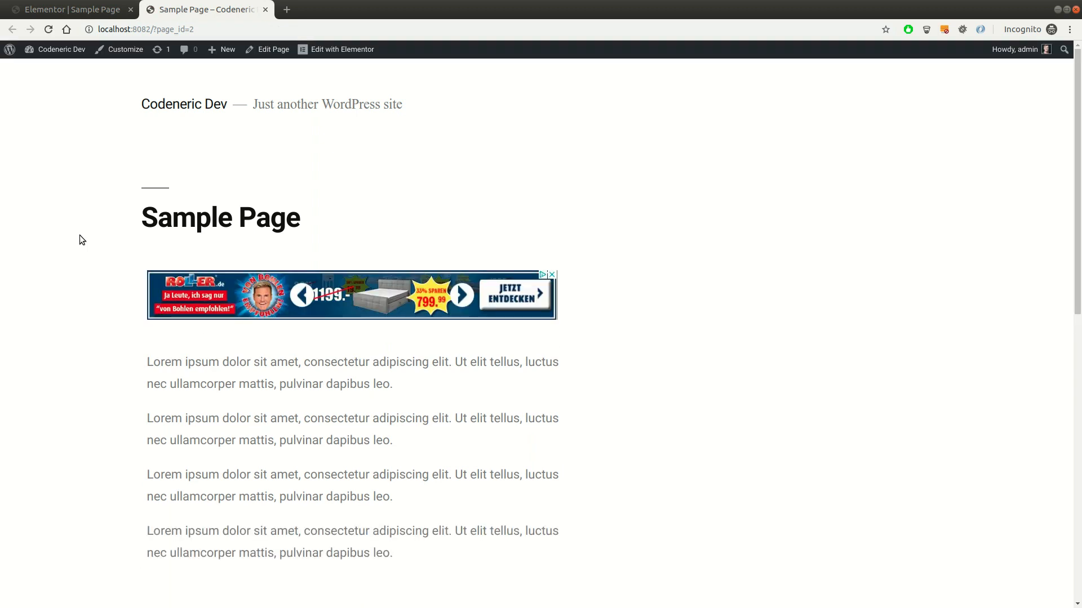
mouse_move(89, 200)
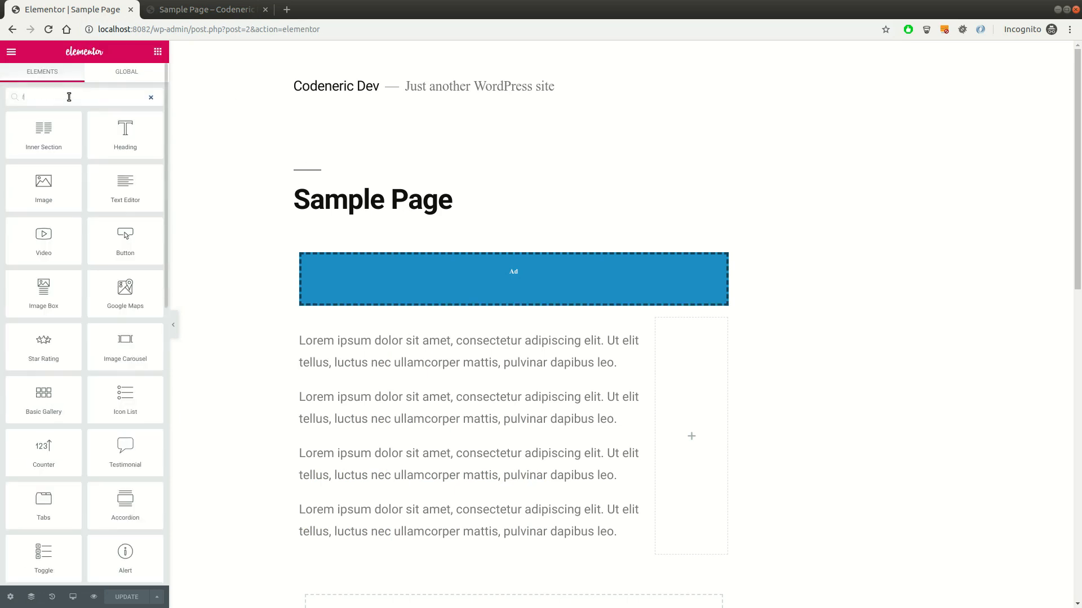
Step: Put an Ultimate Ads Manager: Place widget in the right column with ratio 1/3, and update
type("ult")
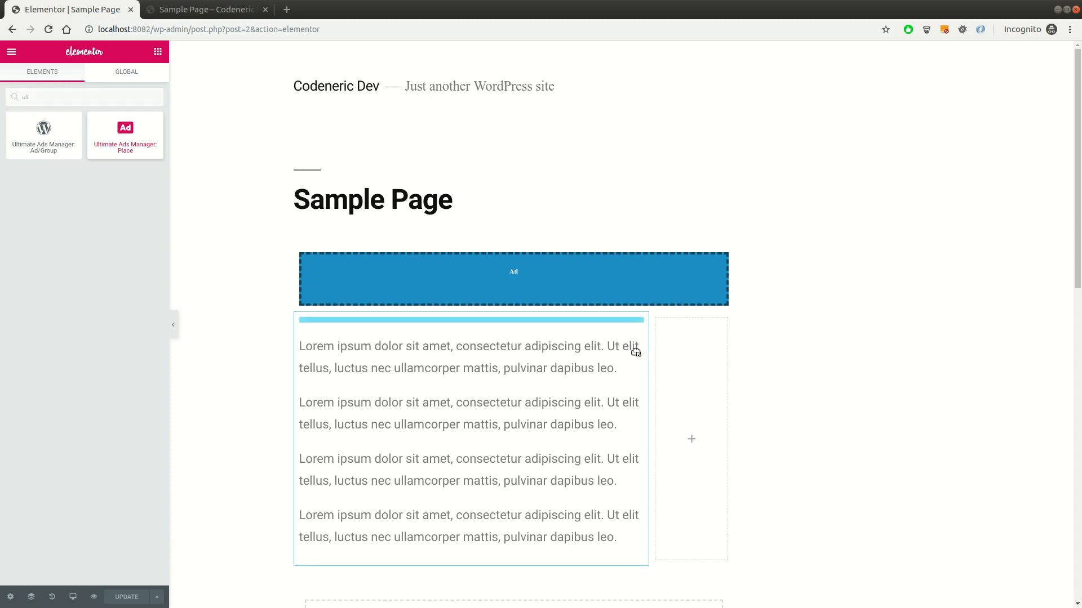
left_click(514, 278)
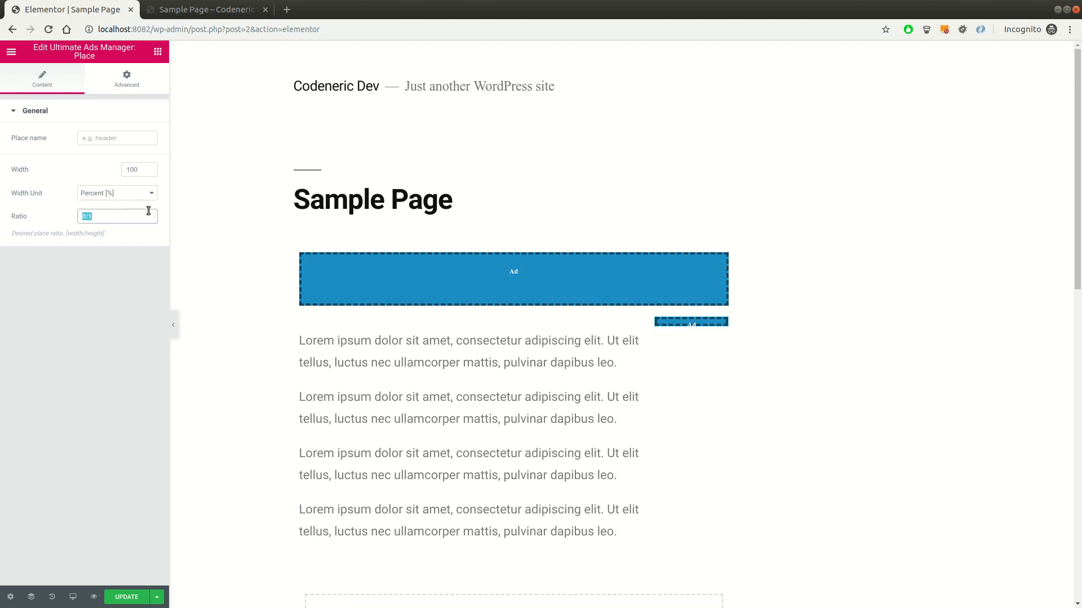
type("1/3")
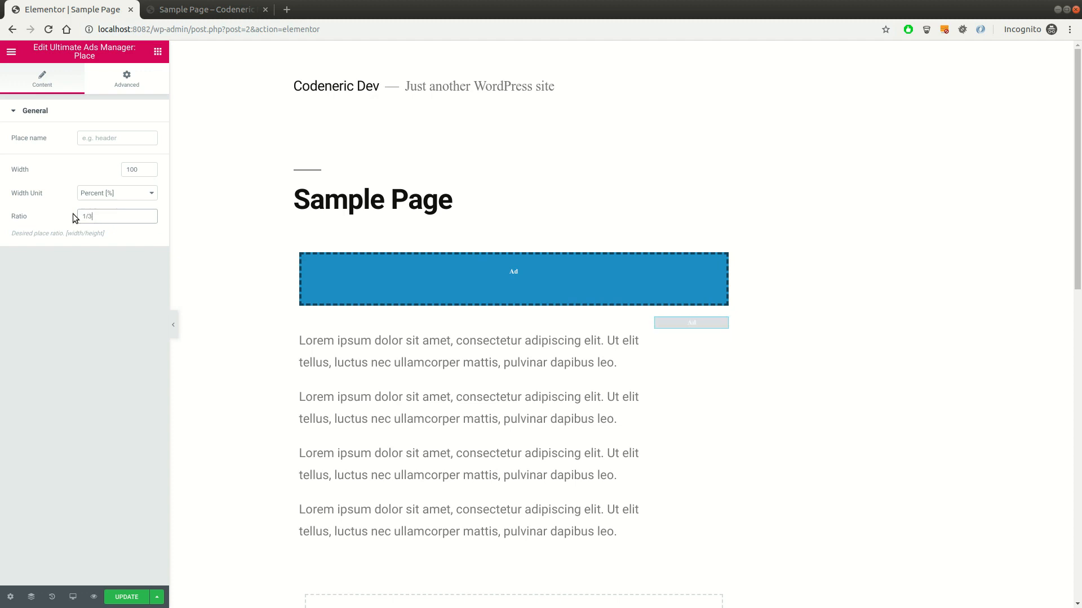
type("1/3")
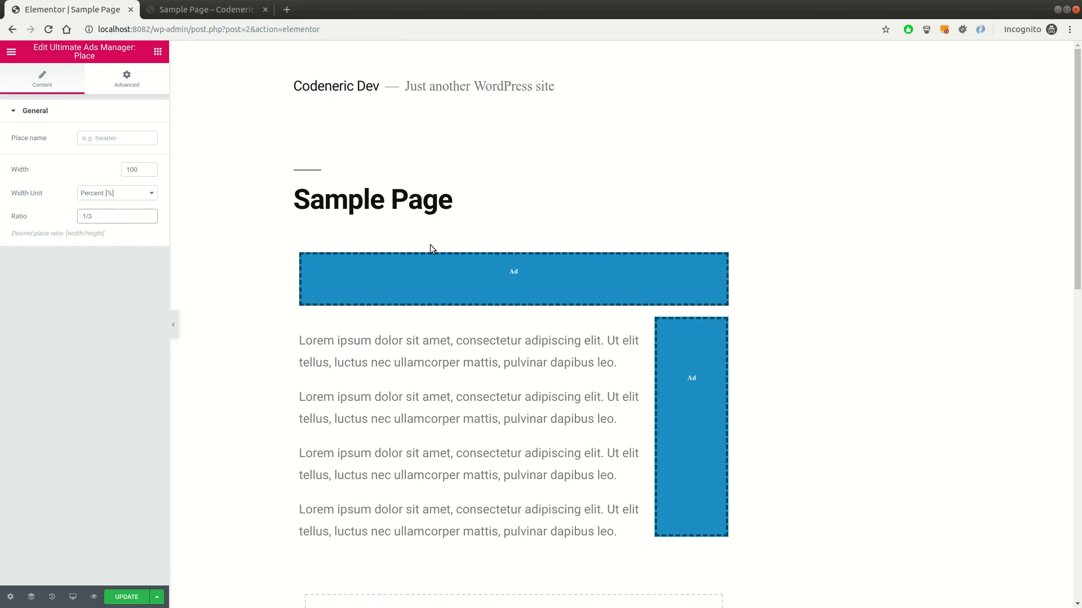
left_click(126, 597)
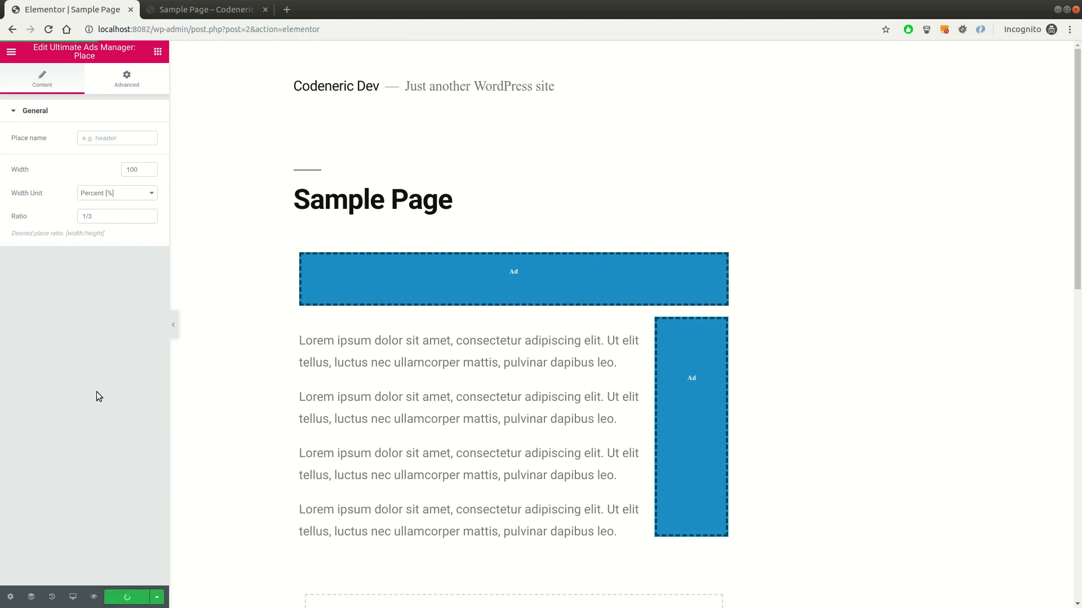
left_click(203, 9)
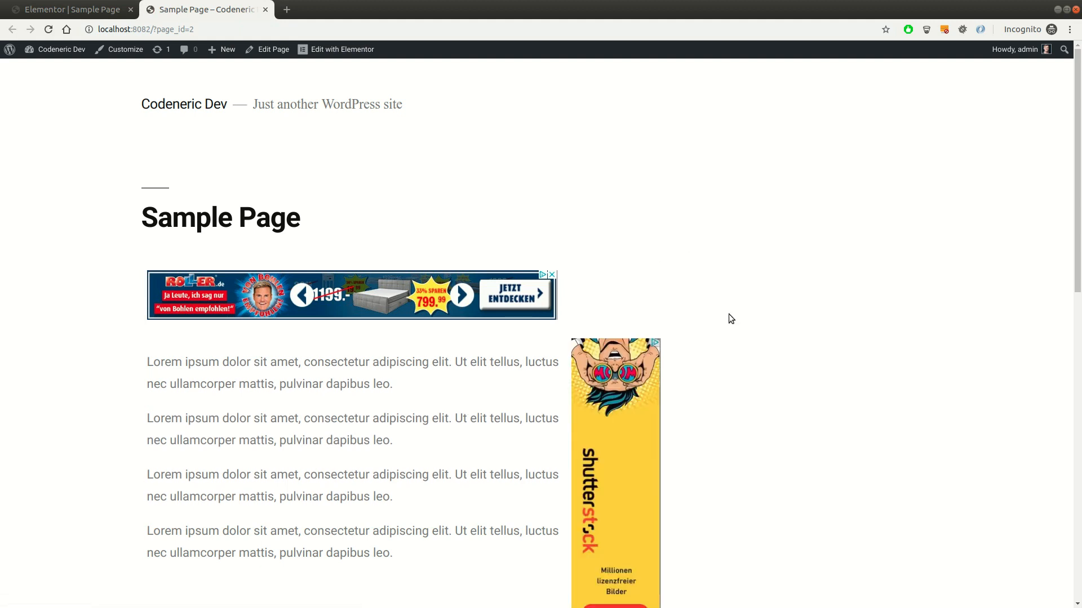
Step: Scroll down the live Sample Page to view the banner and tower adverts
scroll("down", 3)
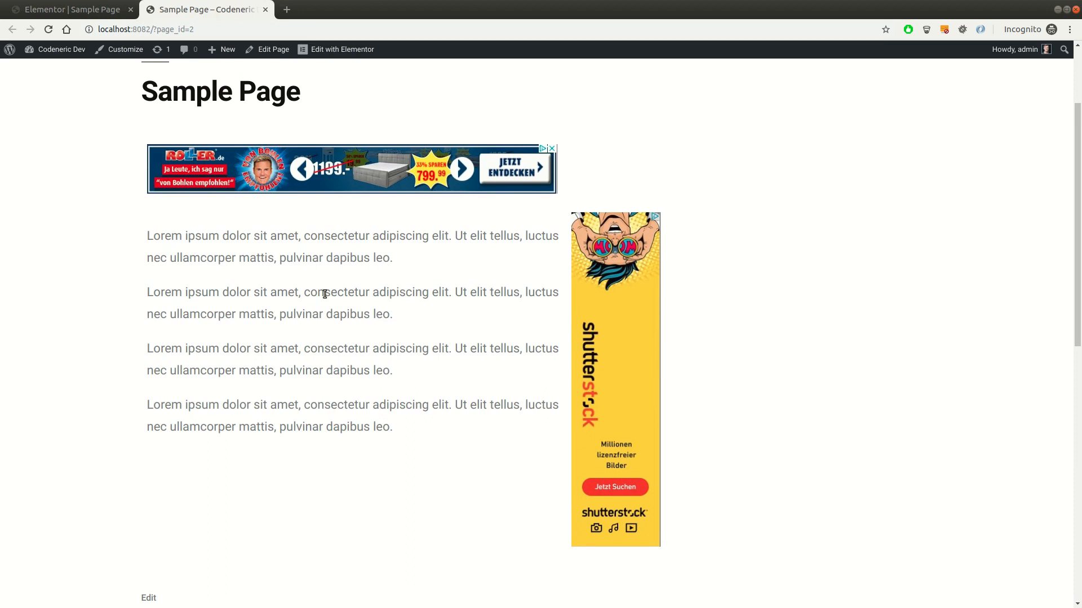
scroll("down", 3)
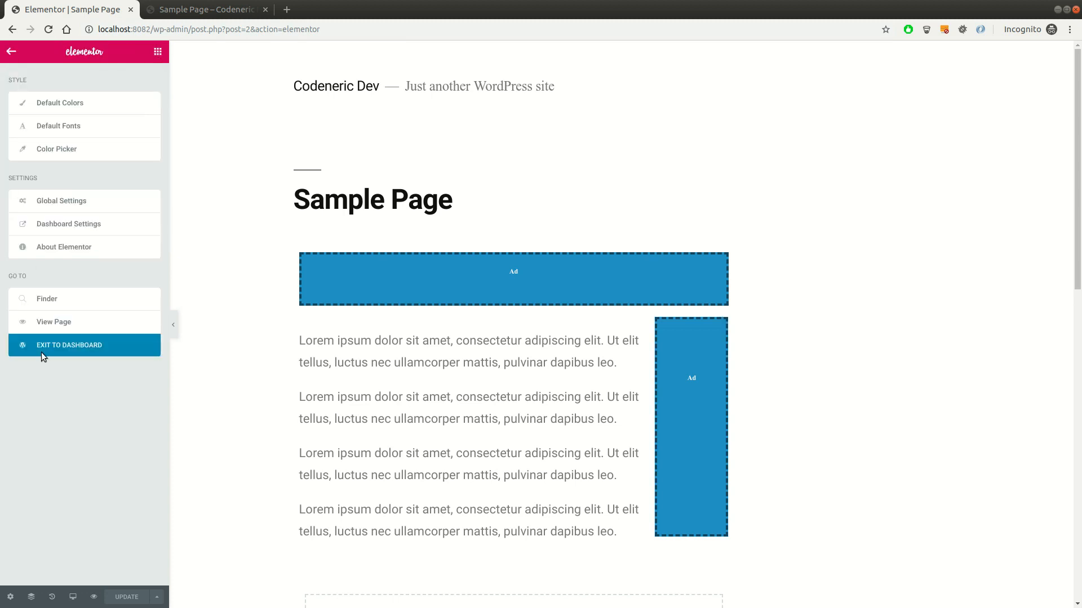
Step: Exit Elementor to the dashboard and go to Appearance > Widgets
left_click(69, 345)
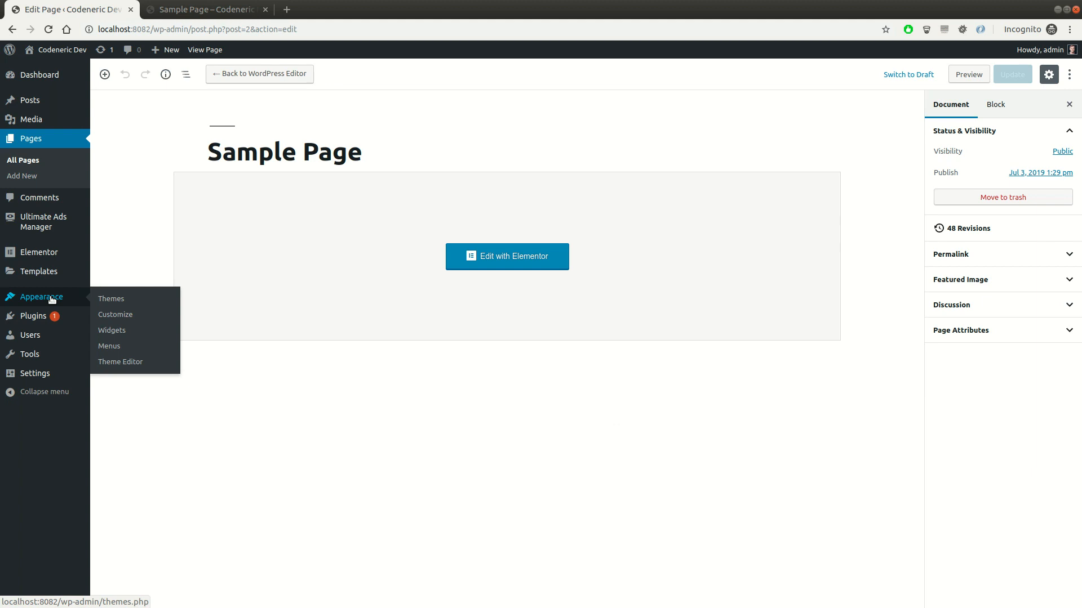
mouse_move(112, 330)
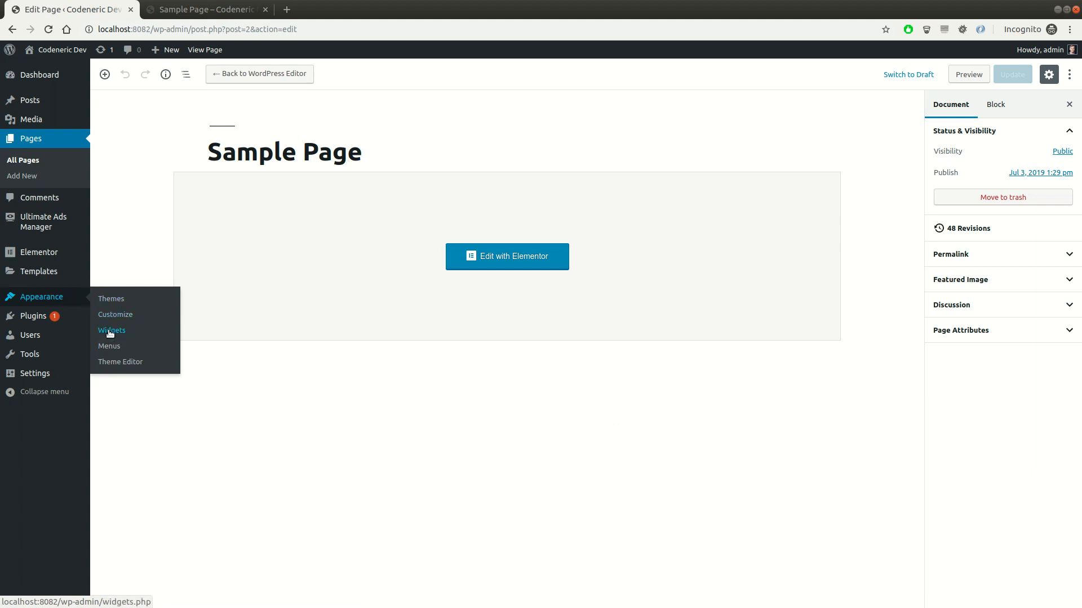
left_click(111, 331)
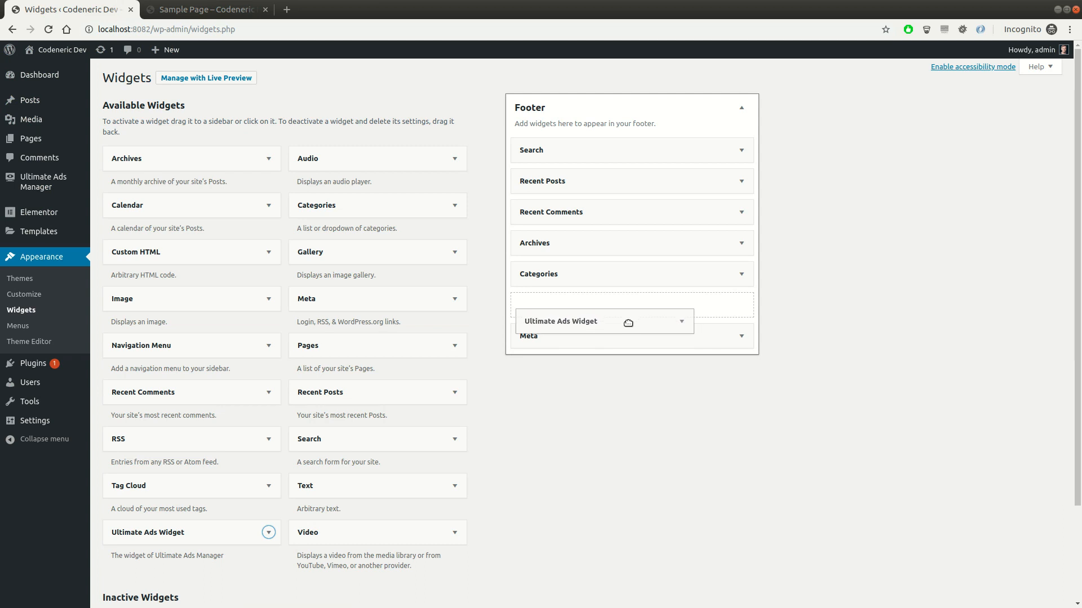
Step: Drag the Ultimate Ads Widget from Available Widgets into the Footer area
left_click_drag(603, 321, 631, 335)
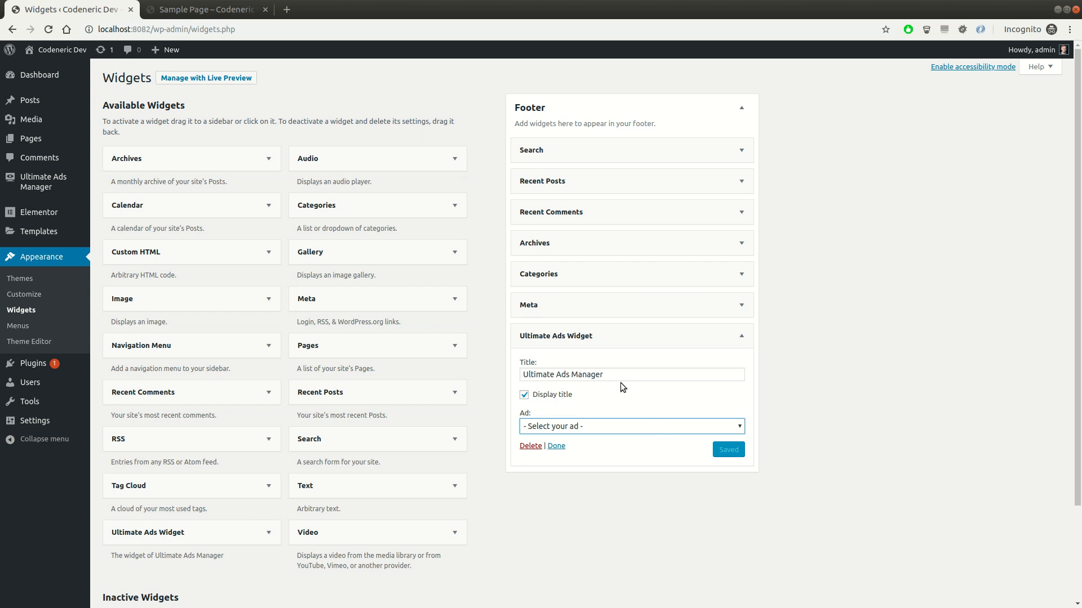
mouse_move(42, 181)
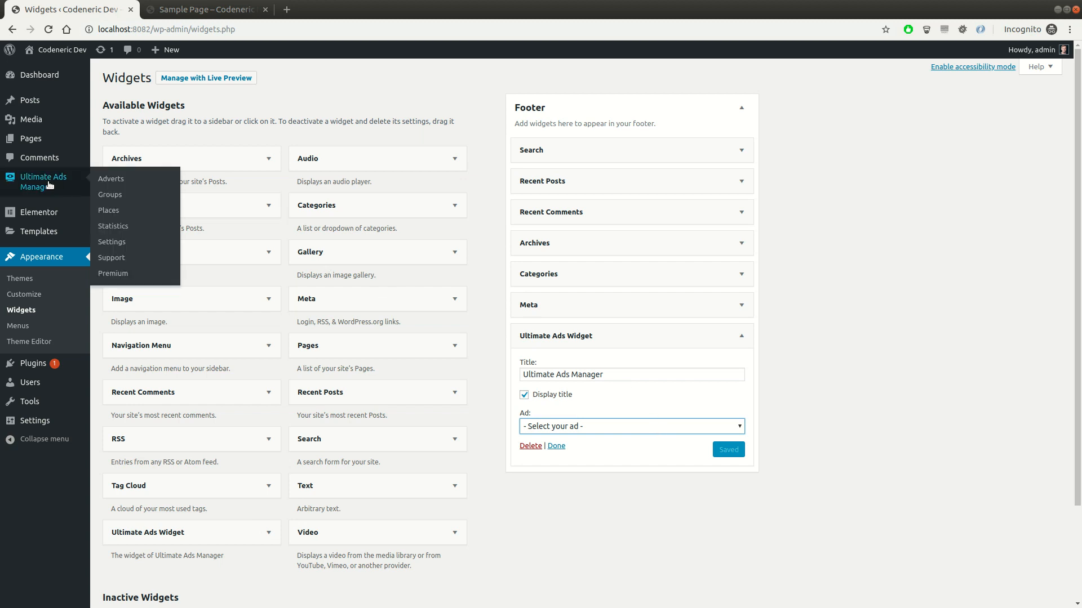
Step: Go to Ultimate Ads Manager's Adverts list showing the tower and header advert shortcodes
left_click(111, 178)
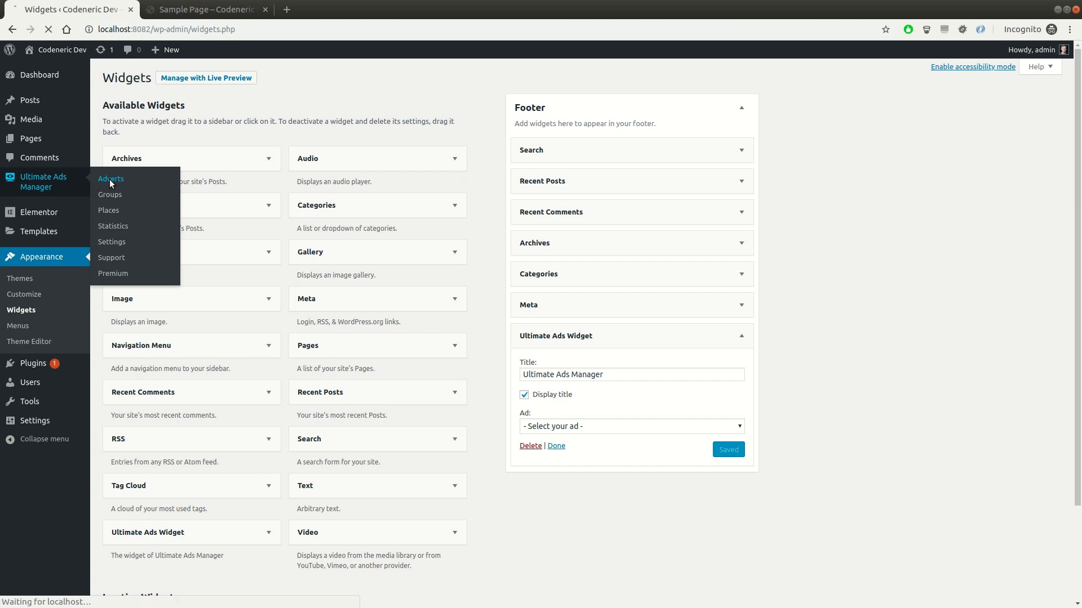
left_click(111, 178)
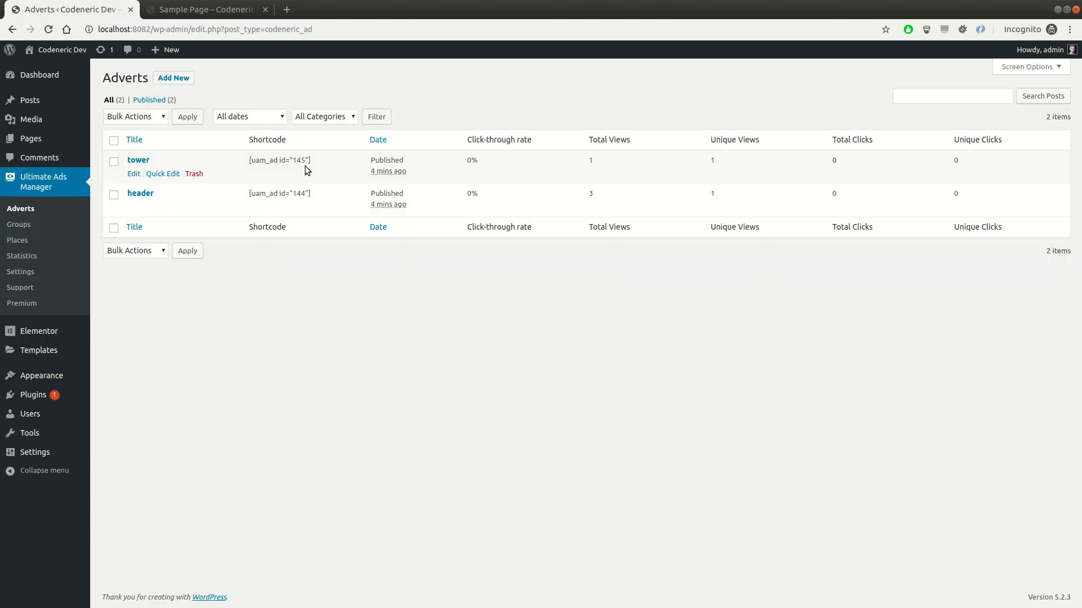
mouse_move(36, 215)
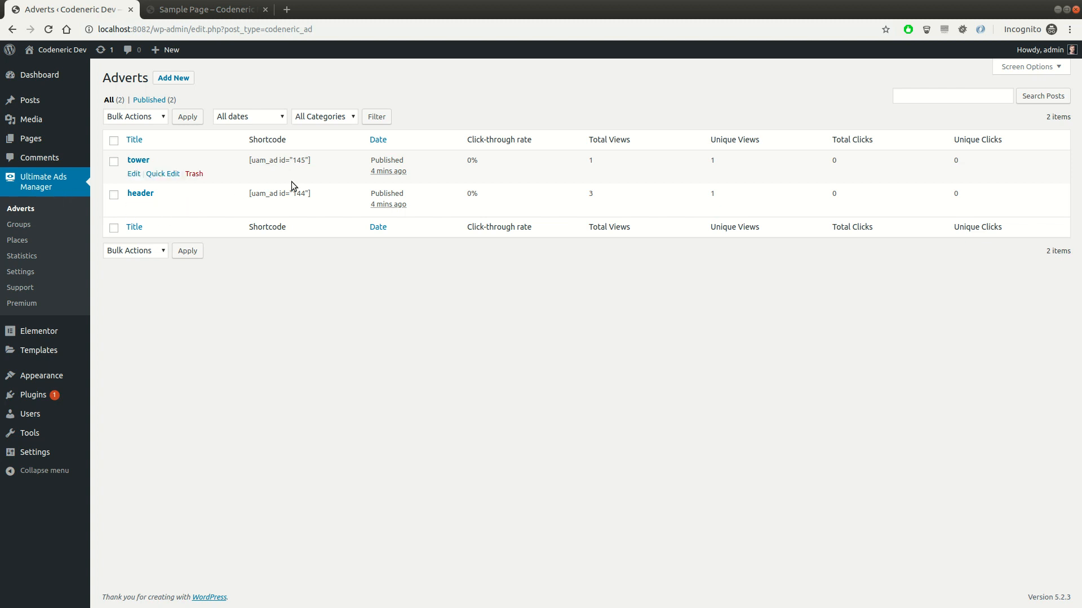
mouse_move(312, 175)
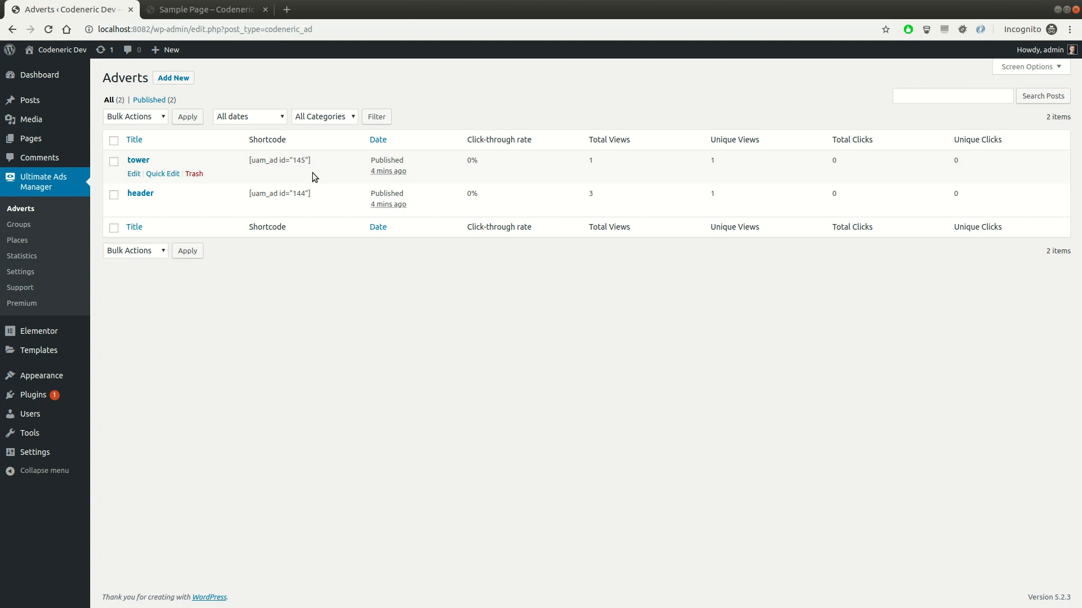
mouse_move(301, 291)
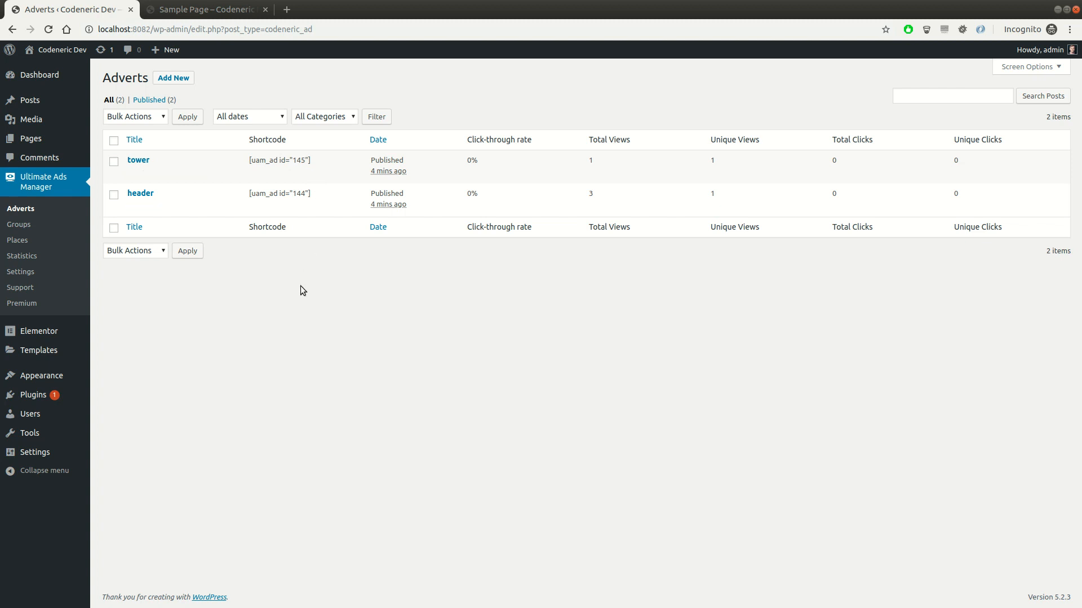